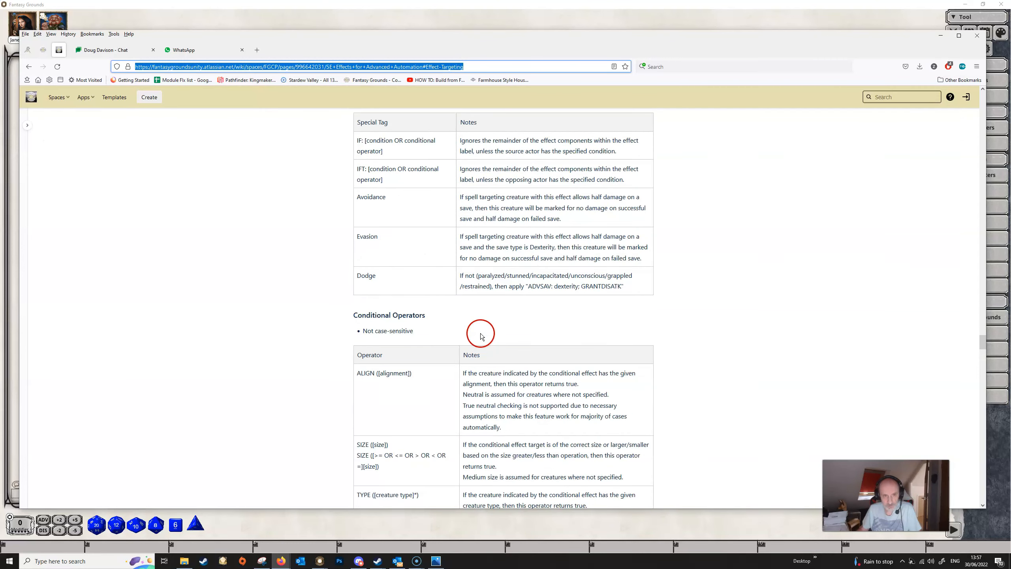
Scroll through the wiki page on conditional effect operators before returning to Bob's Actions.
scroll(down, 3)
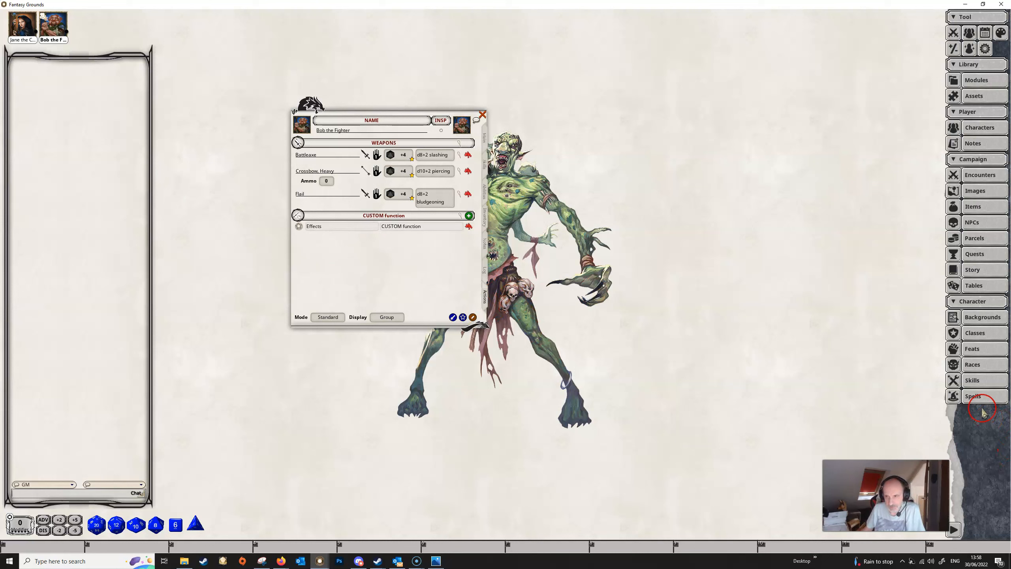
Drag Hunter's Mark from the Spells list onto Bob's actions and return to the combat tracker.
click(971, 395)
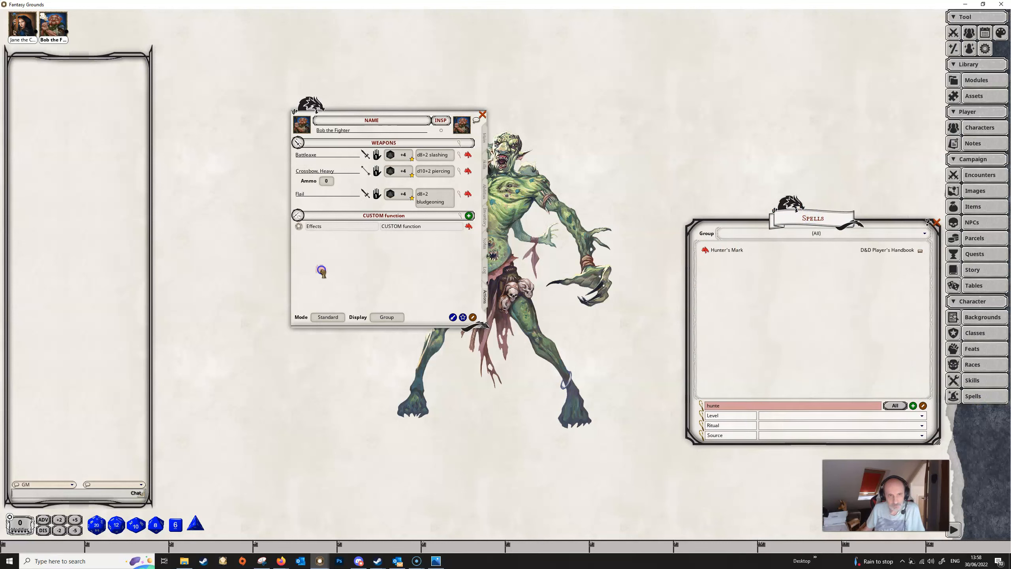
drag(725, 250, 322, 271)
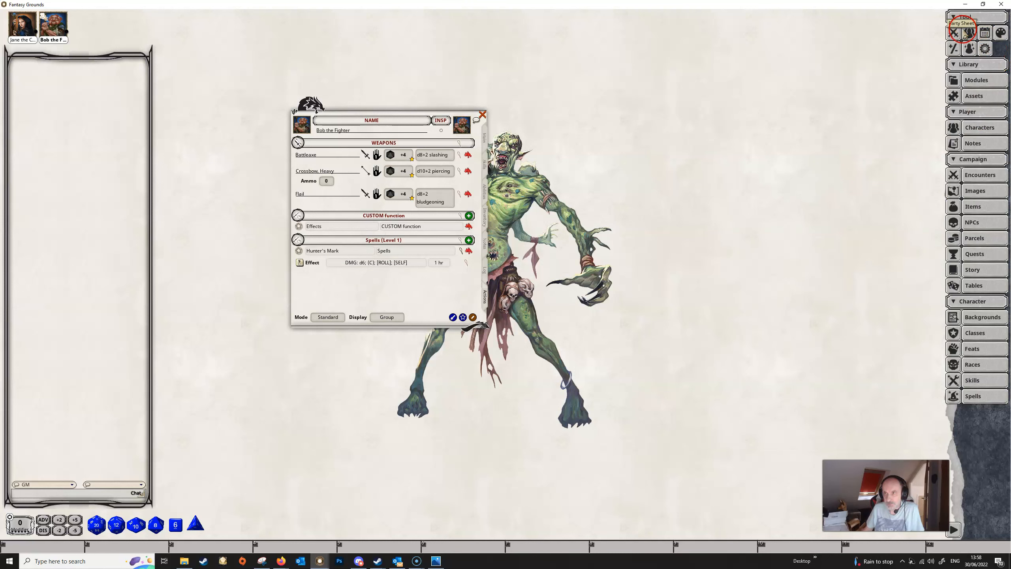
click(970, 32)
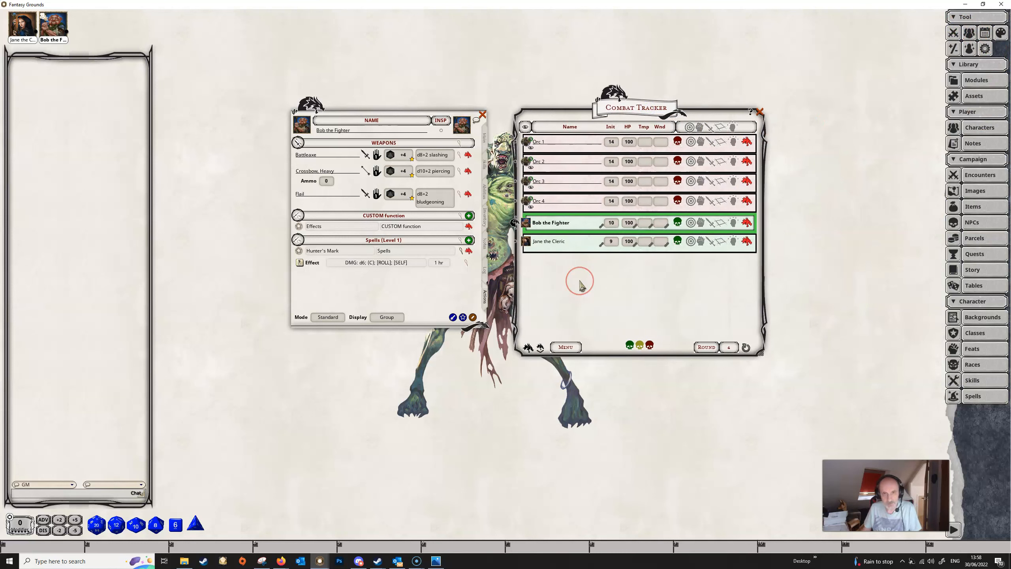
mouse_move(559, 283)
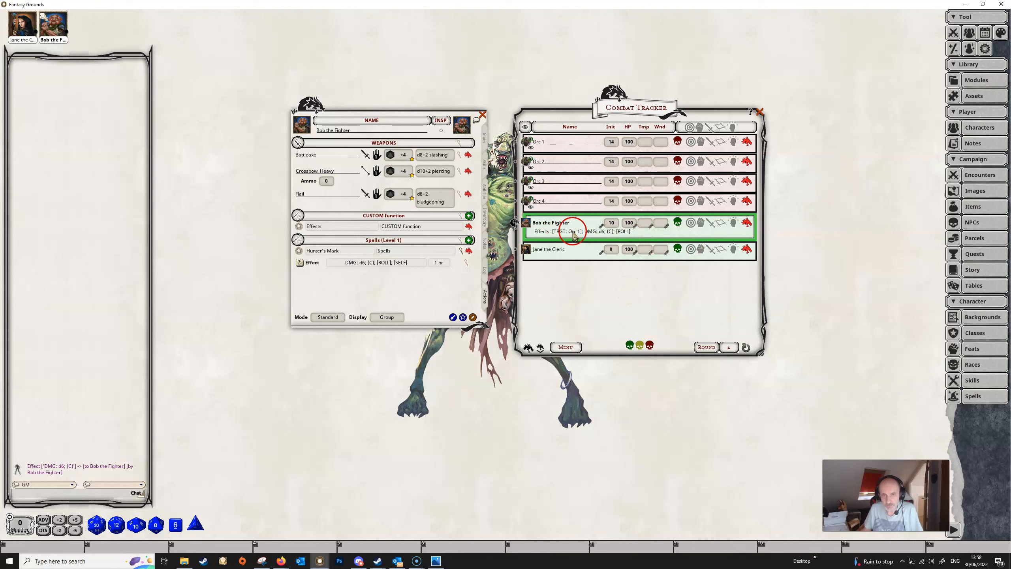
mouse_move(618, 234)
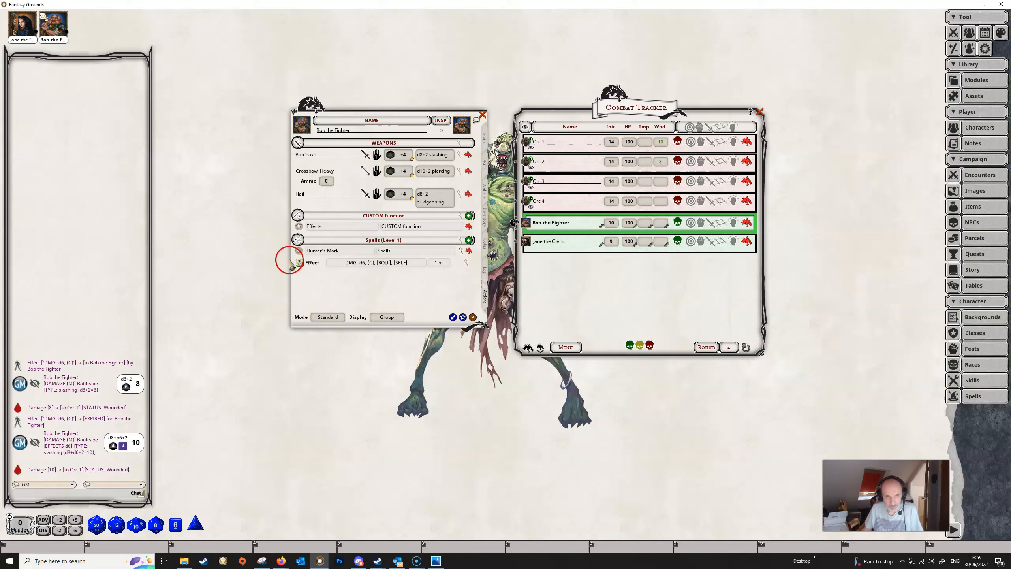
mouse_move(472, 317)
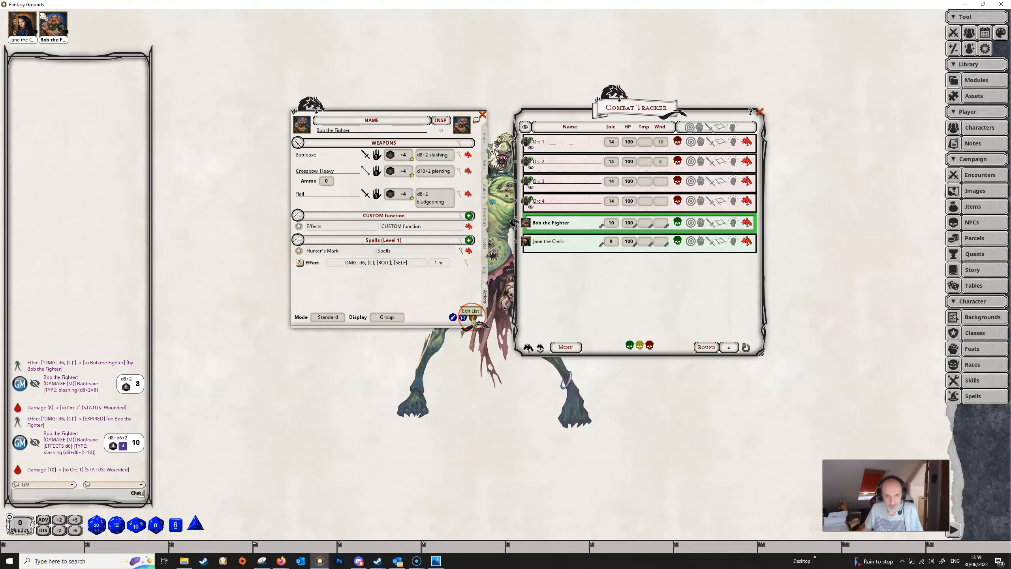
Delete the Hunter's Mark entry and its empty Spells group from Bob's actions list.
click(470, 316)
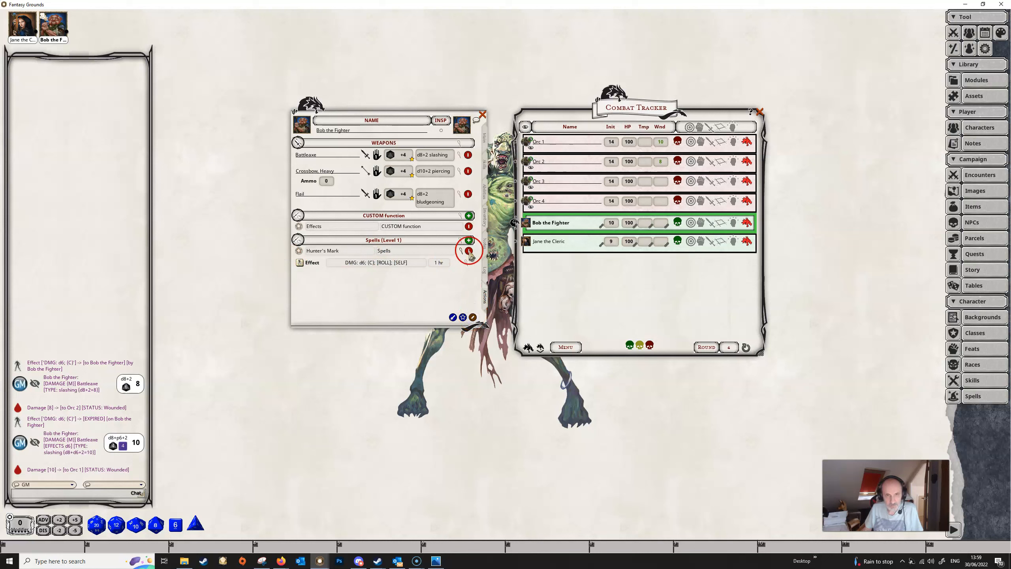
click(468, 251)
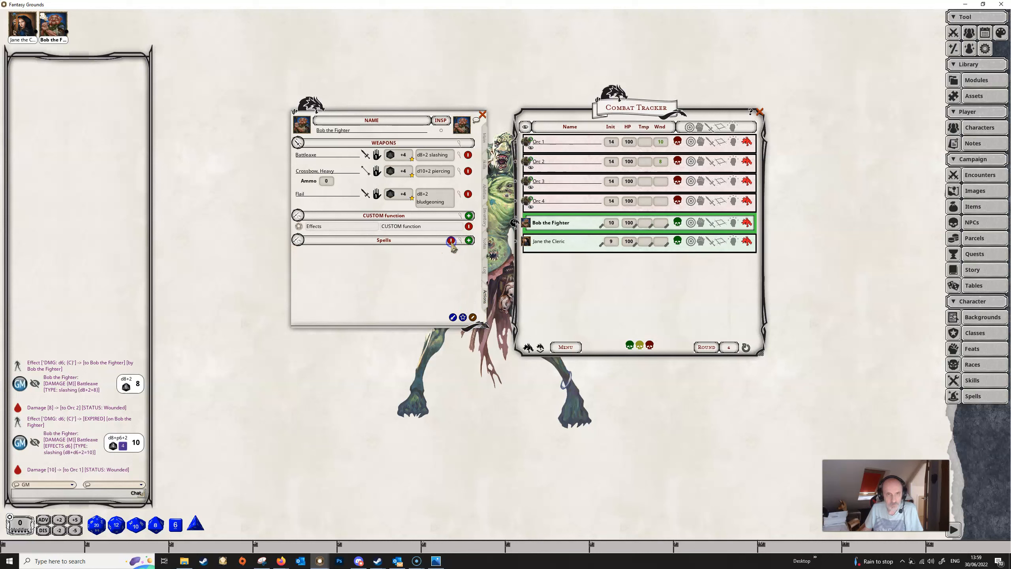
click(451, 240)
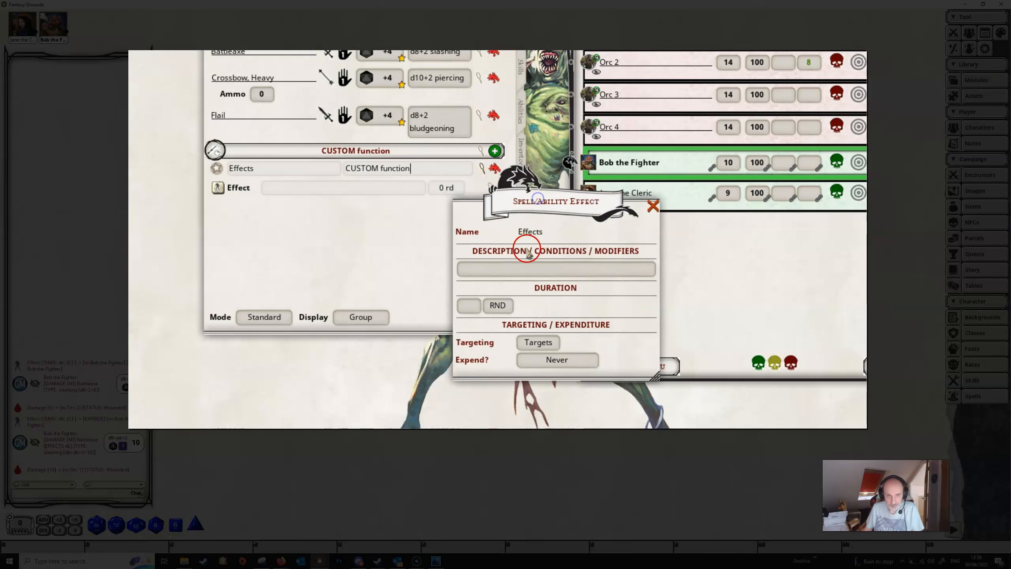
Describe the CUSTOM function's effect as Hunter's Mark and close its editor.
click(554, 269)
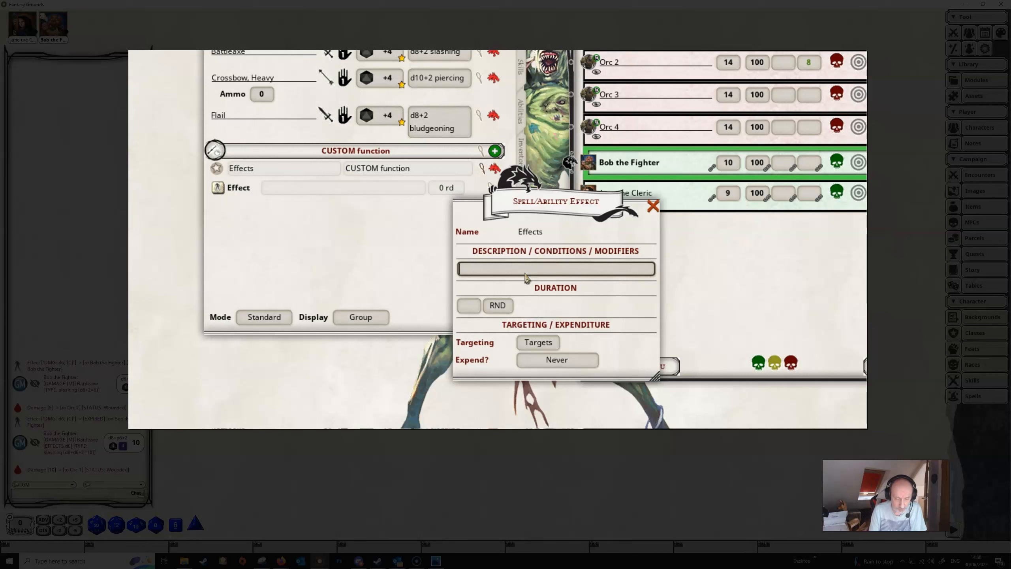
text(Hunter's Mark)
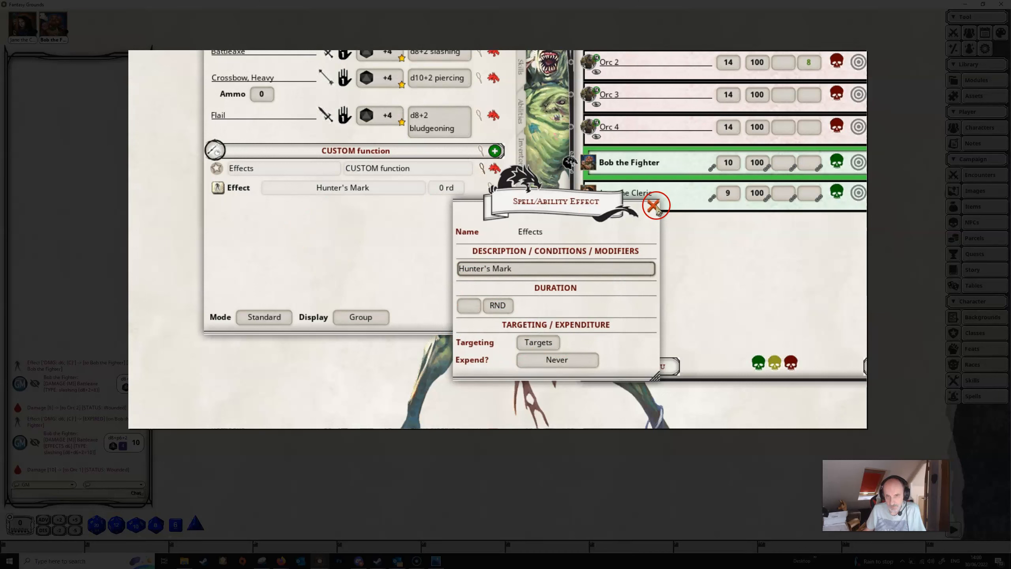
click(654, 205)
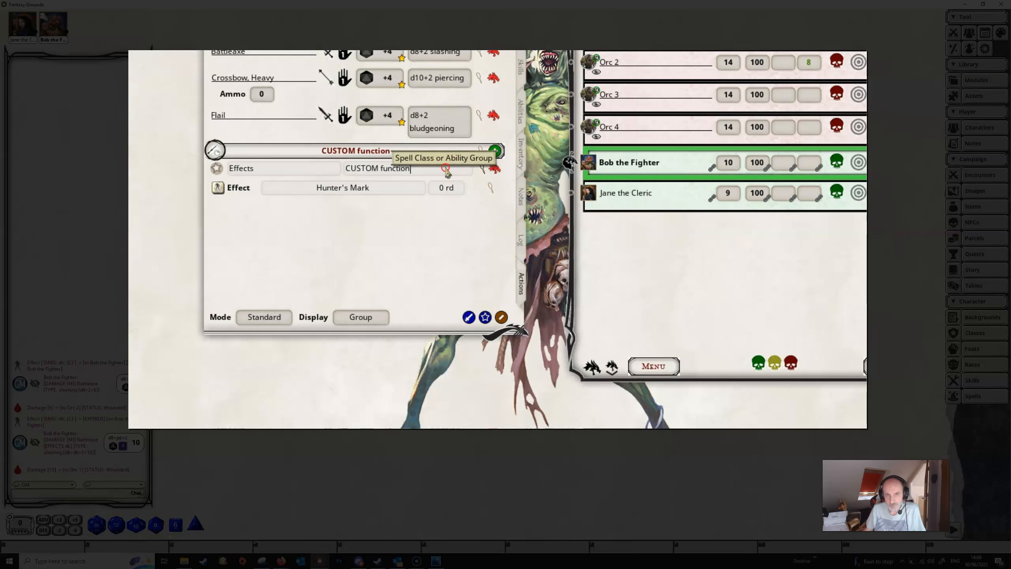
Add a second blank effect line under the CUSTOM function.
click(495, 150)
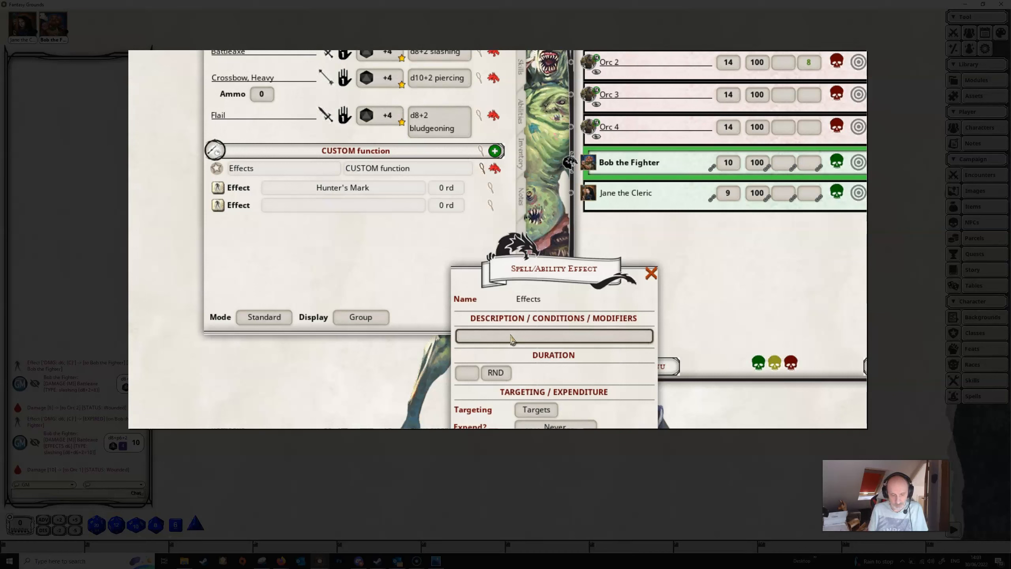
Enter the effect text IFT: CUSTOM(Hunter's Mark); DMG: 1d6.
text(IFT)
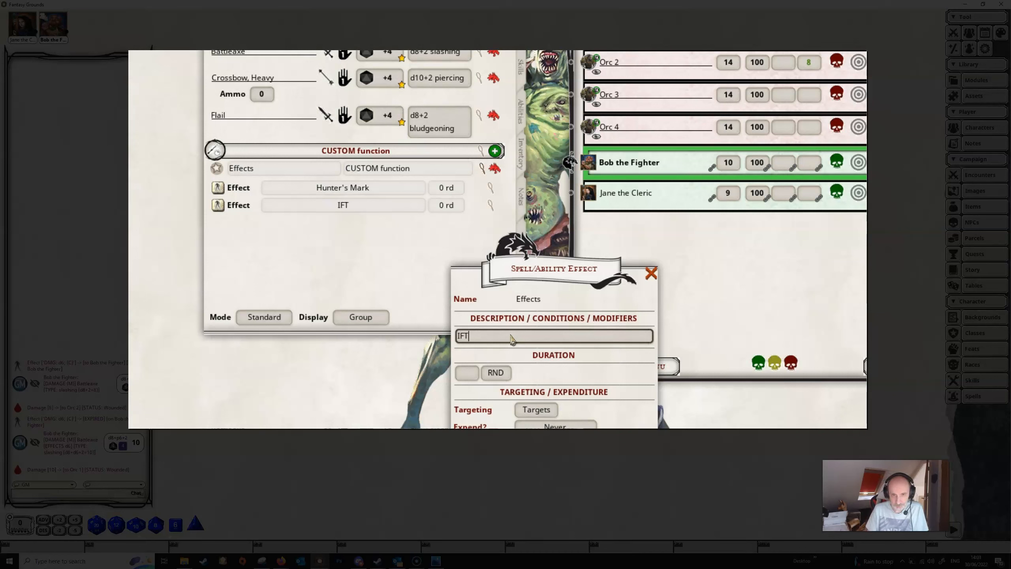
text(:)
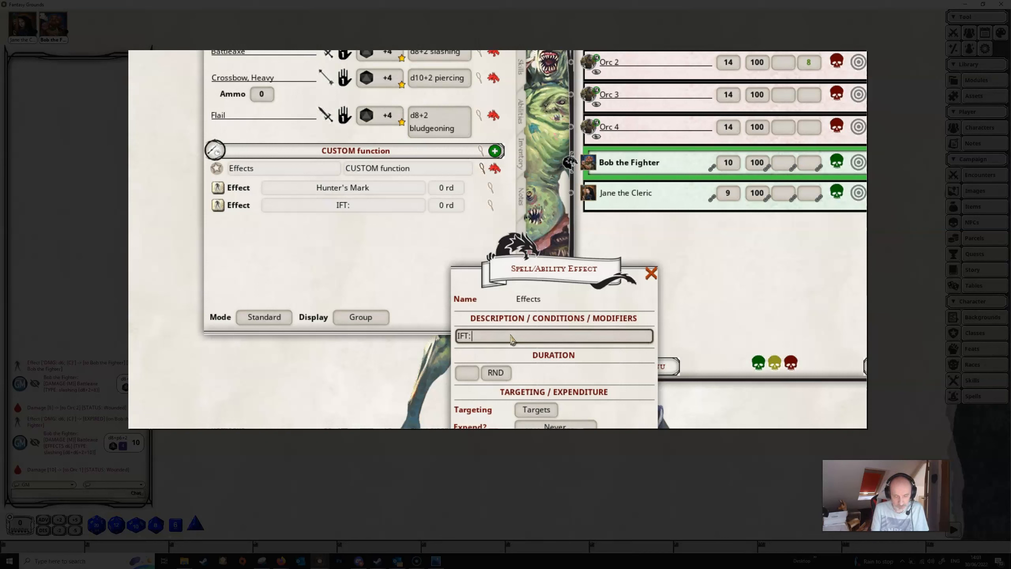
text(CUSTOM)
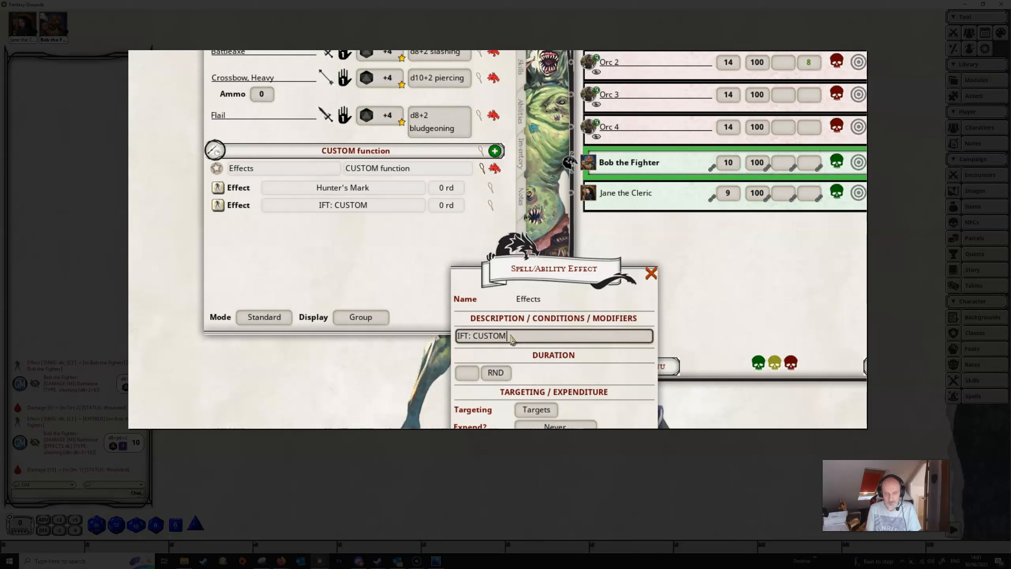
text(()
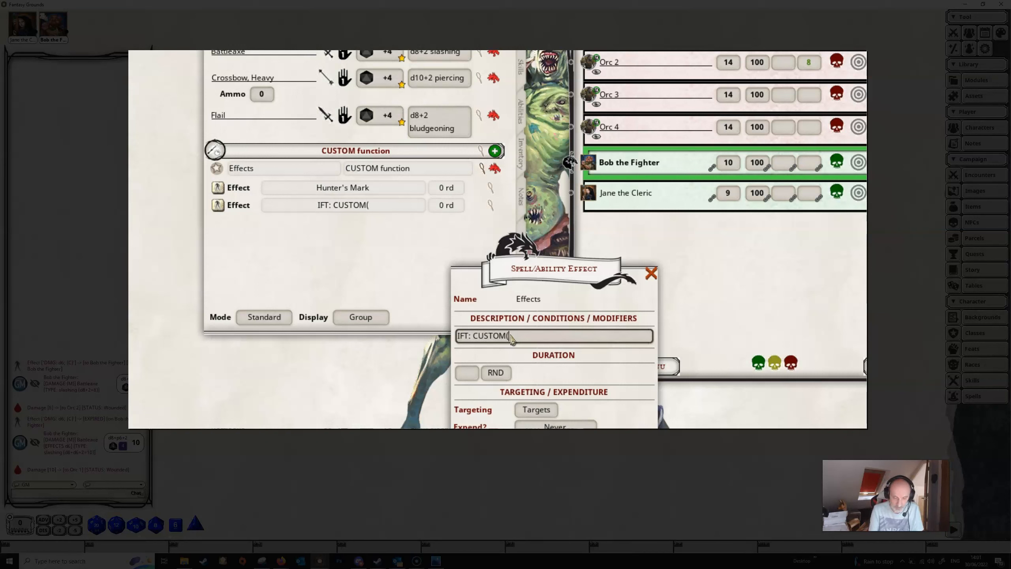
text(Hunter's)
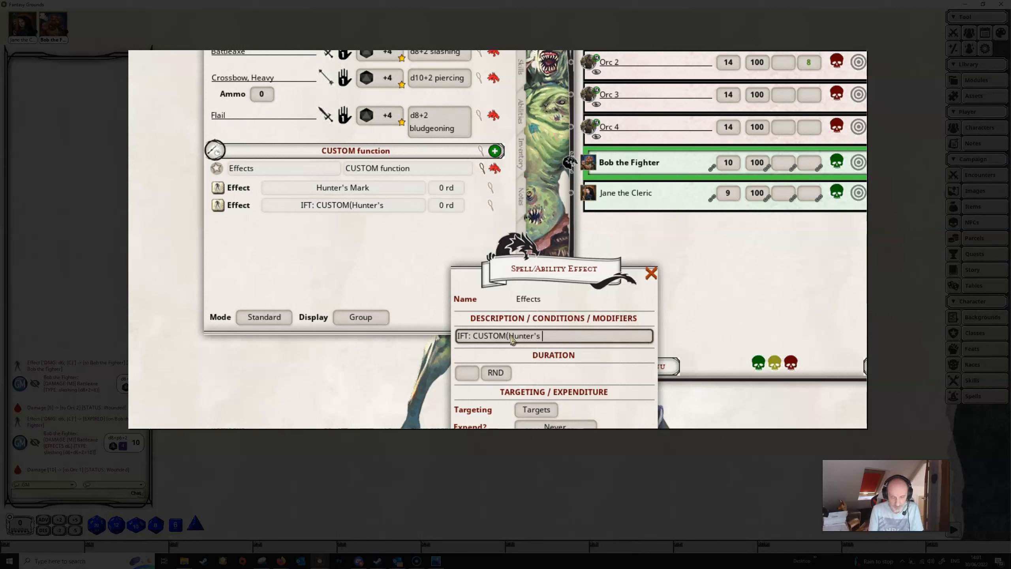
text(Mark))
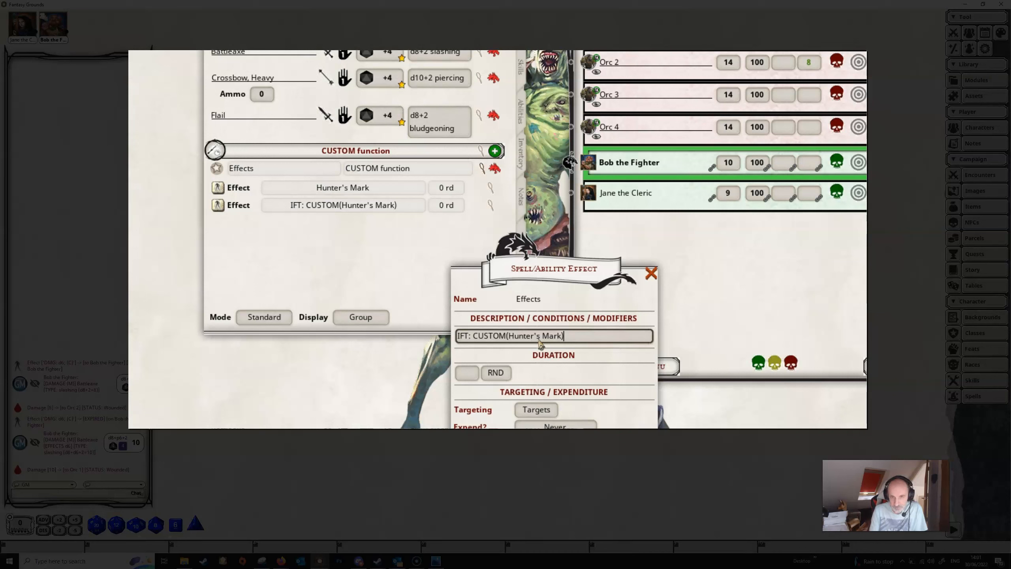
text(; DMG)
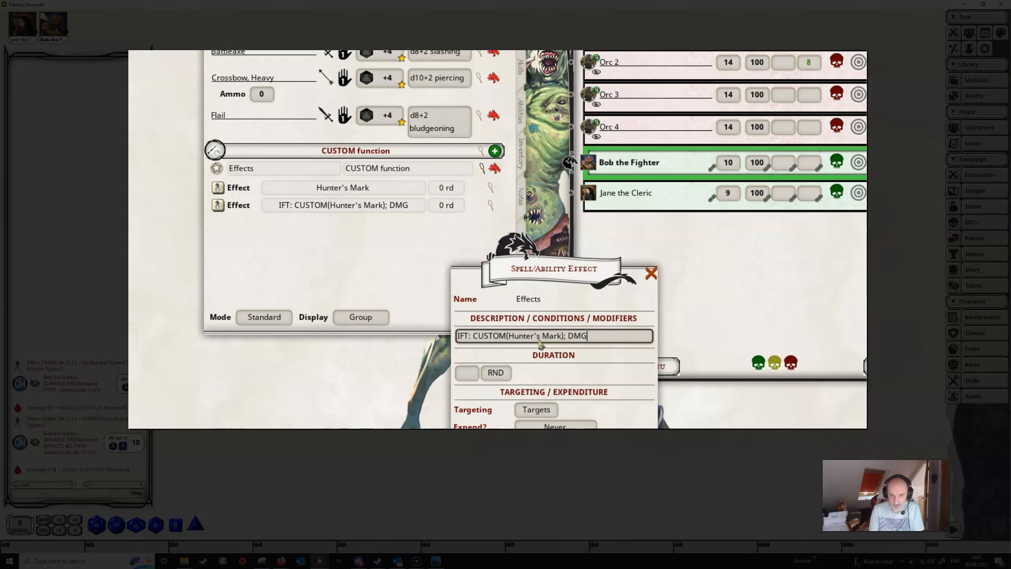
text(:)
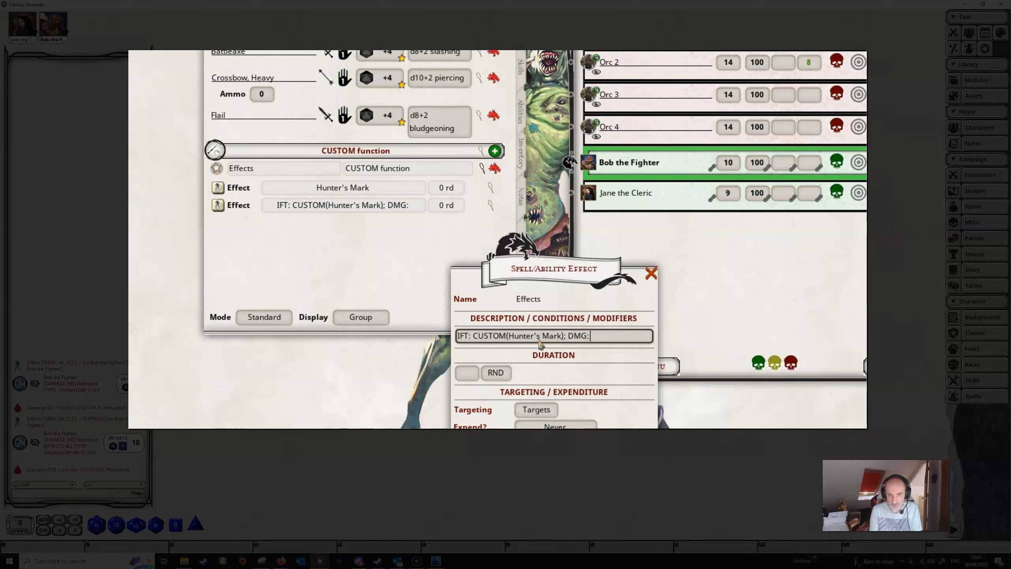
text(1)
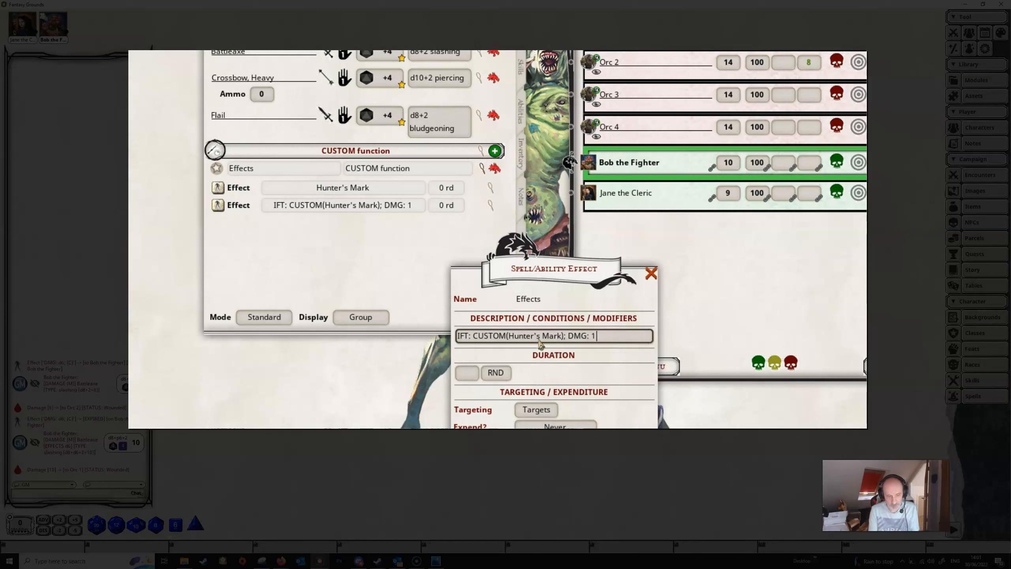
text(d6)
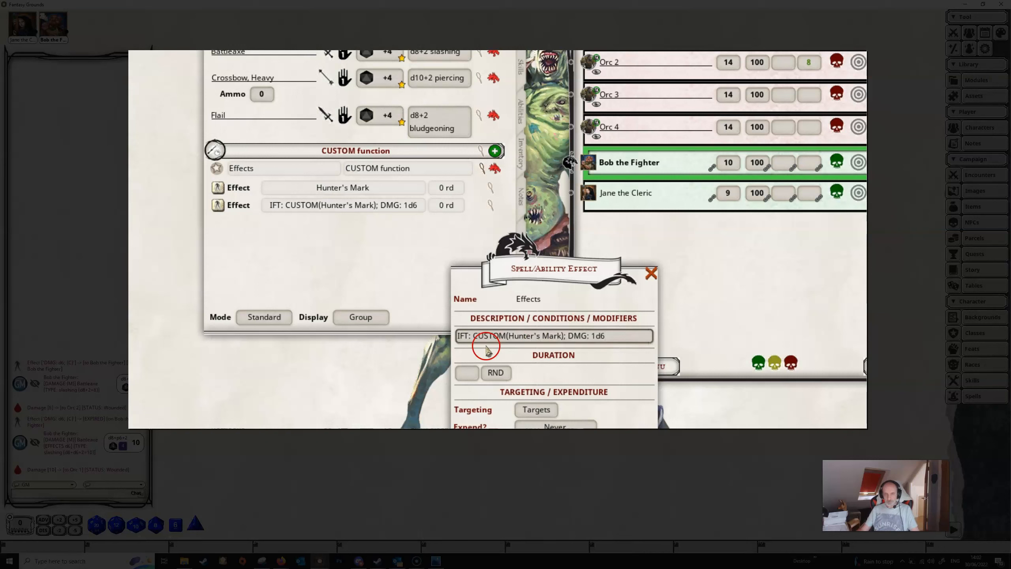
mouse_move(453, 345)
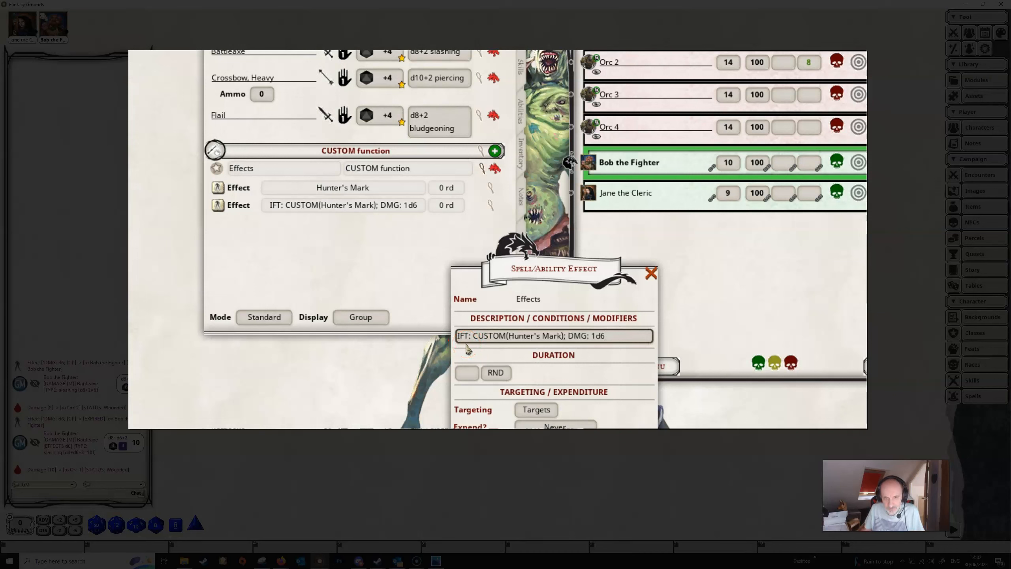
mouse_move(536, 368)
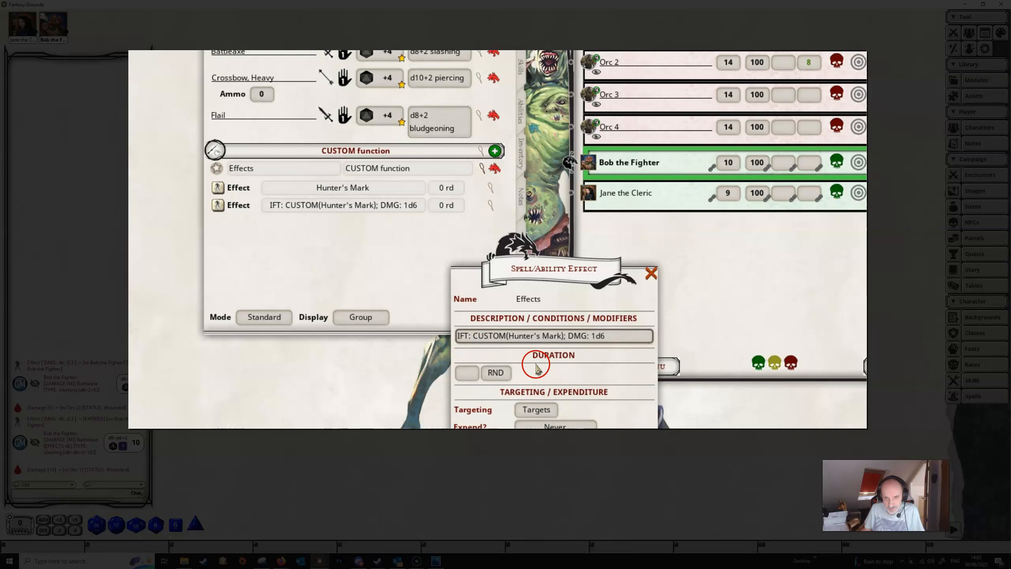
mouse_move(622, 325)
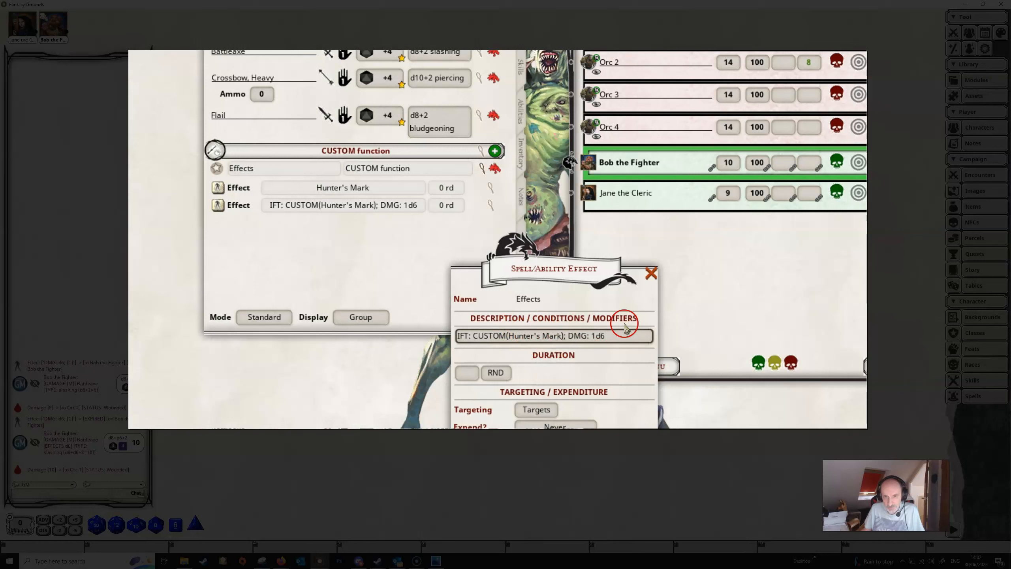
mouse_move(592, 352)
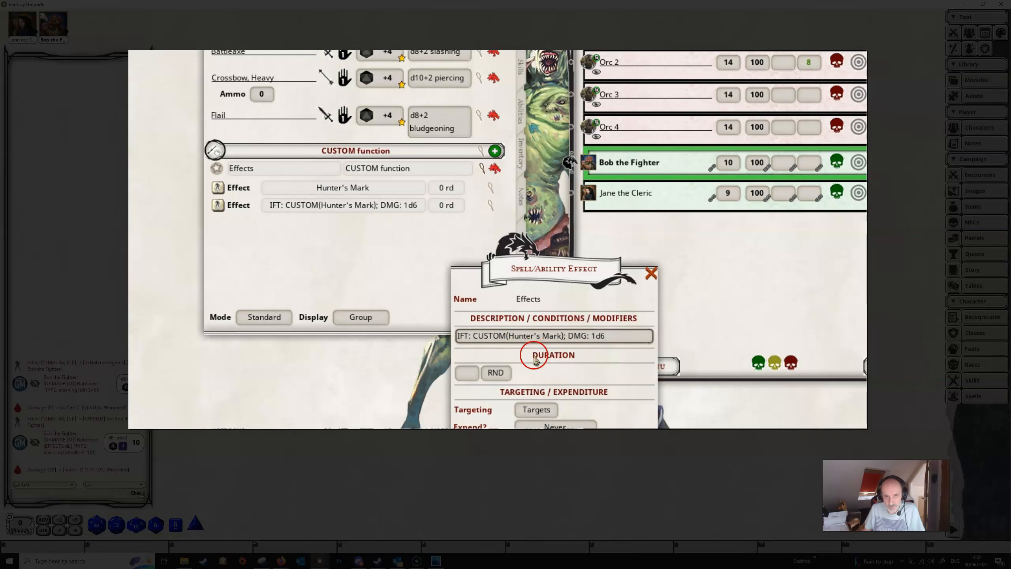
mouse_move(456, 413)
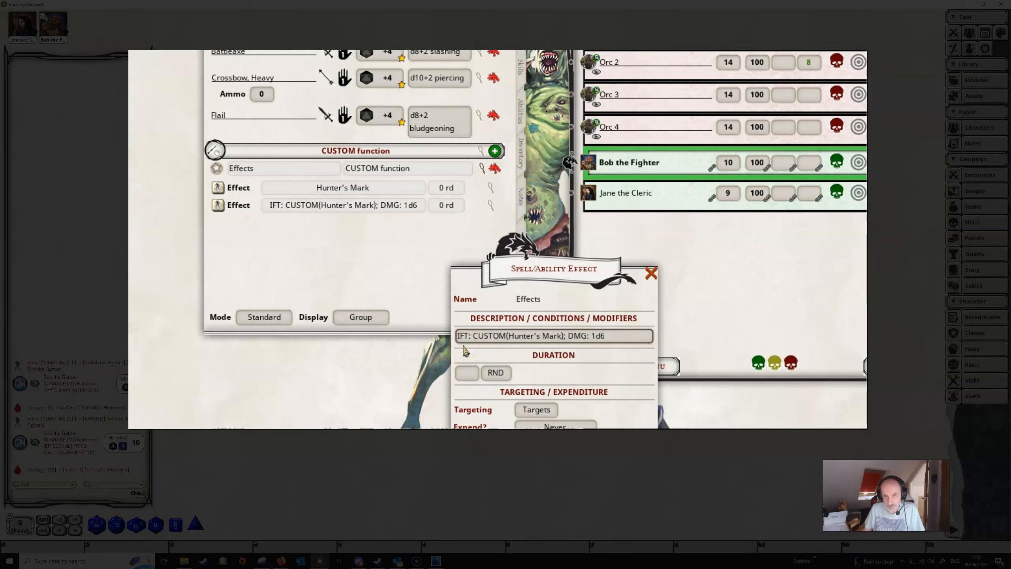
Set the effect's targeting to Self and close the effect editor.
click(456, 351)
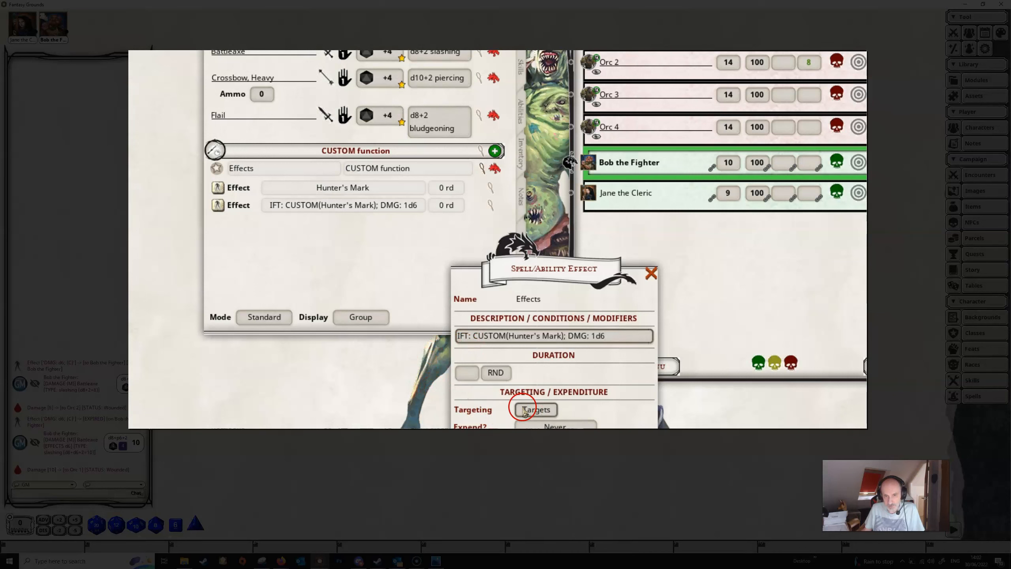
click(536, 409)
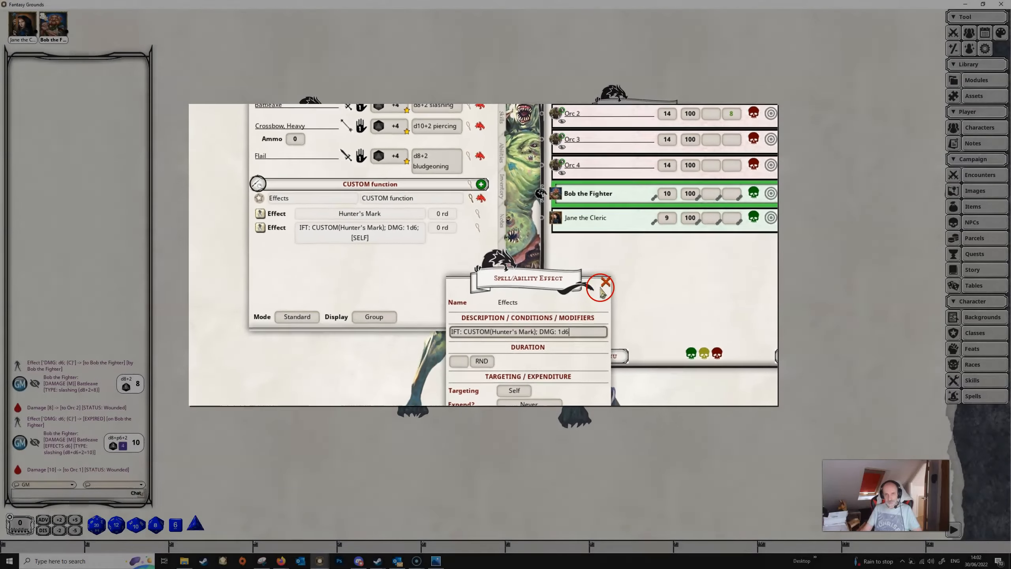
click(605, 283)
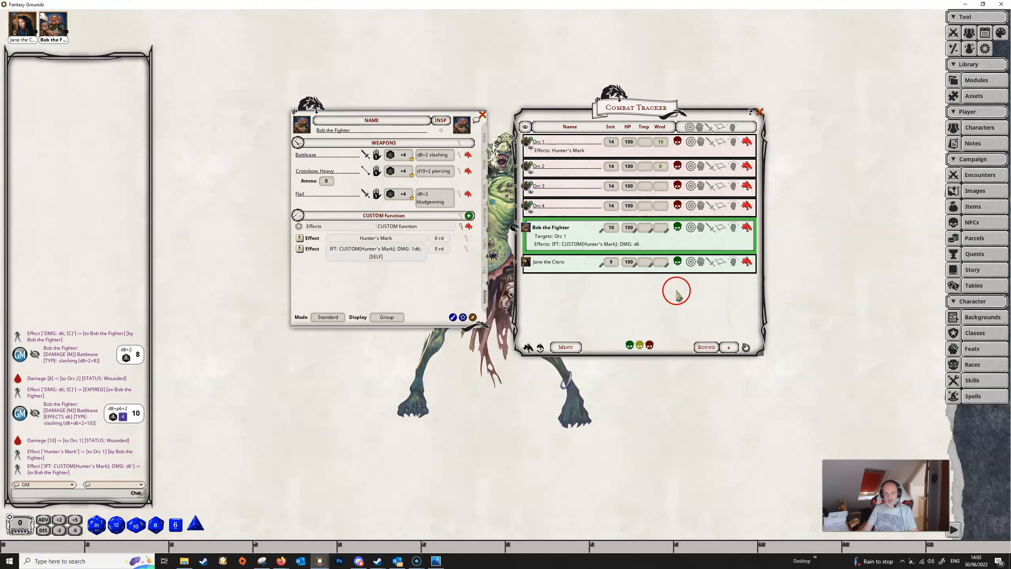
mouse_move(593, 304)
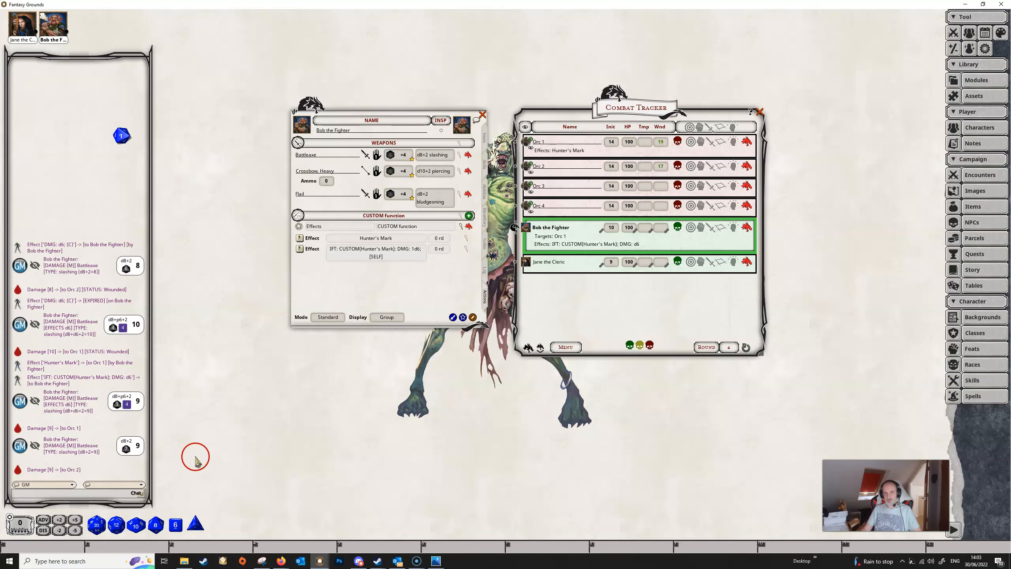
mouse_move(552, 167)
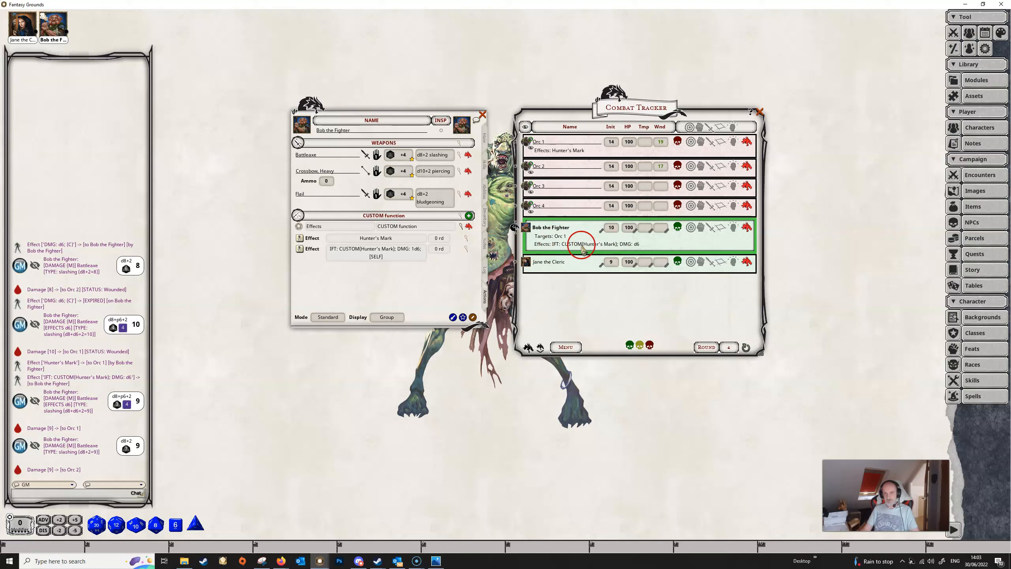
mouse_move(551, 184)
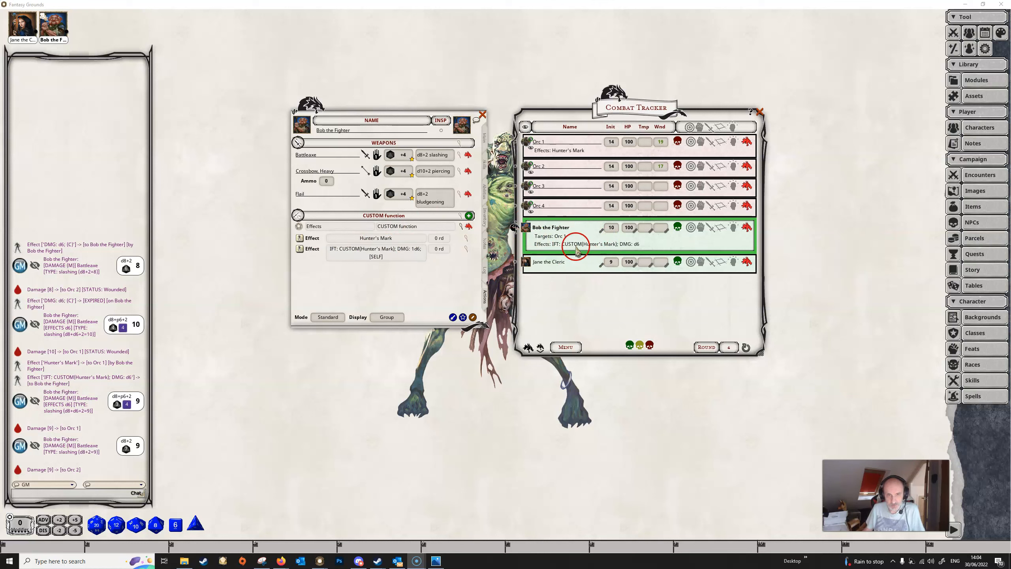
mouse_move(337, 217)
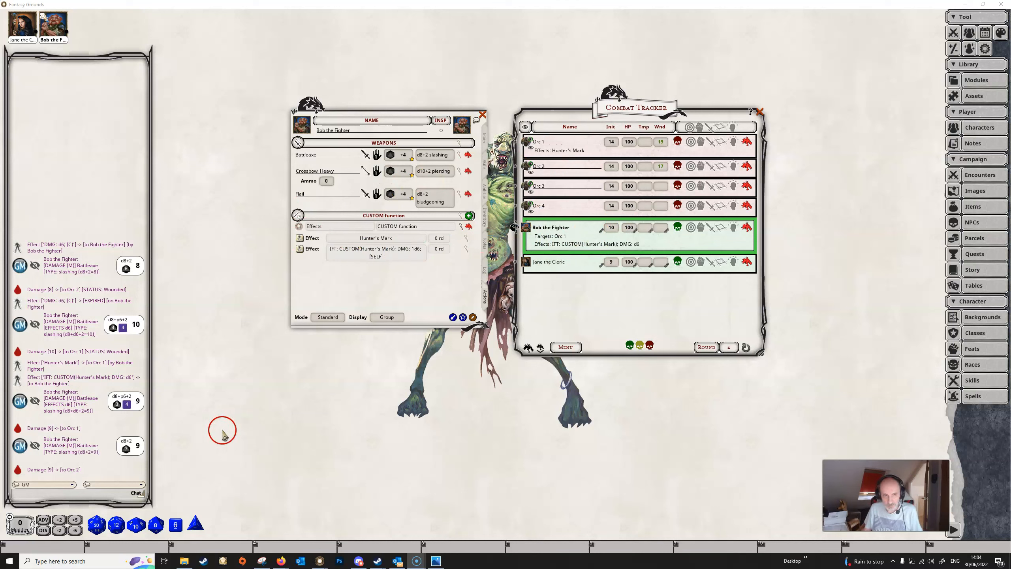
mouse_move(561, 331)
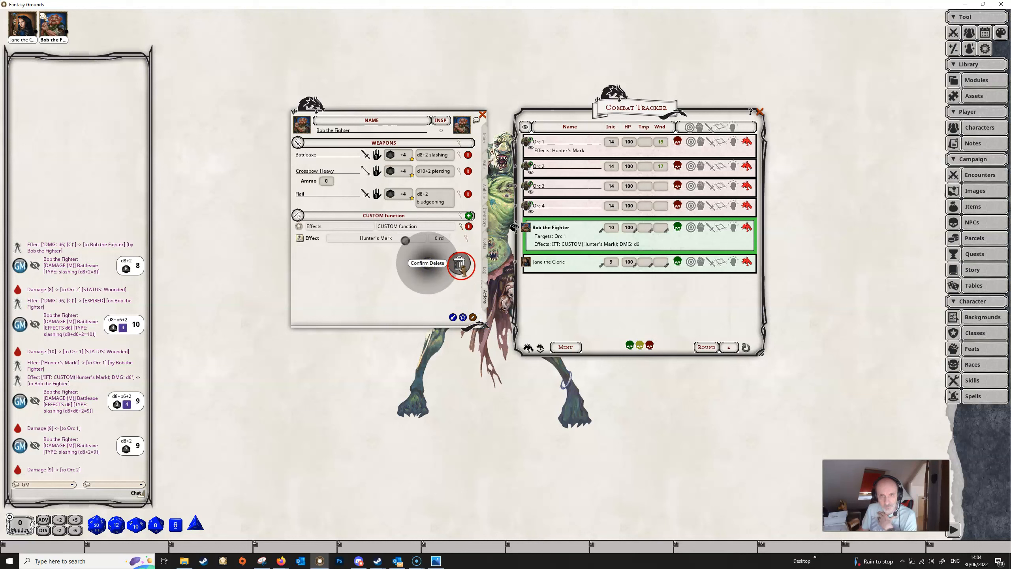
Remove the Hunter's Mark effects from Bob's sheet, Bob and Orc 1 in combat, then bring up campaign Effects.
click(460, 263)
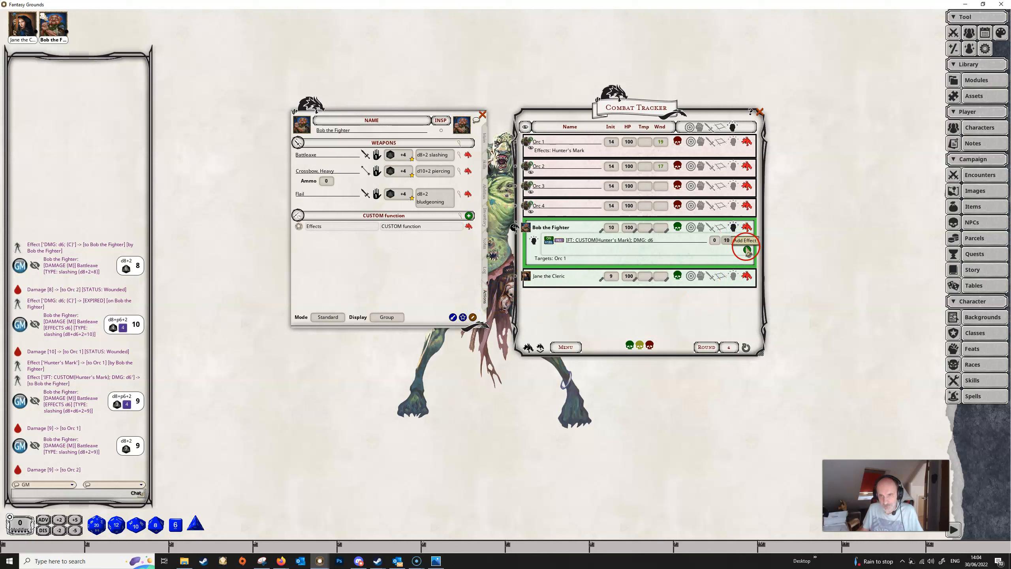
click(743, 251)
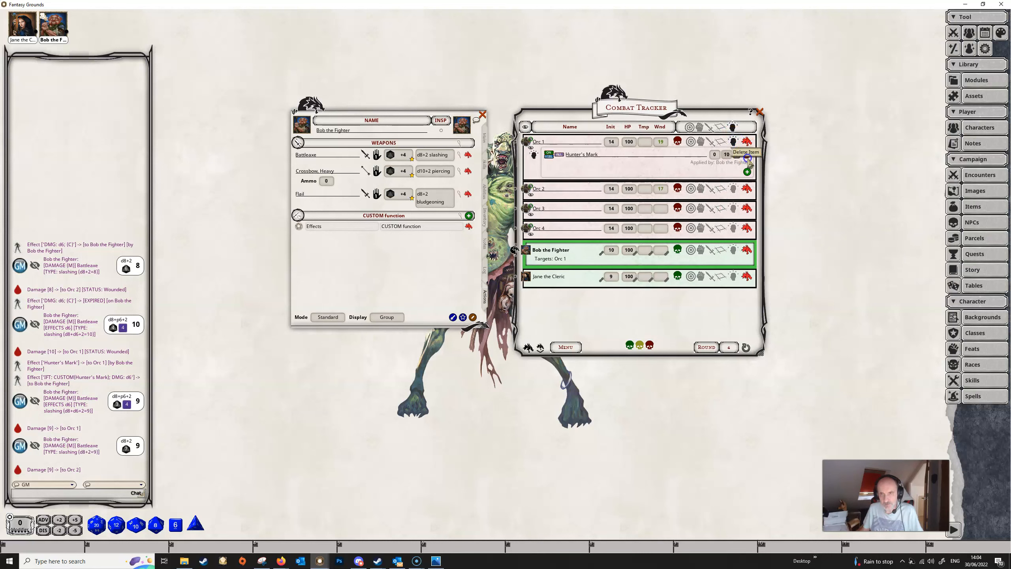
click(748, 159)
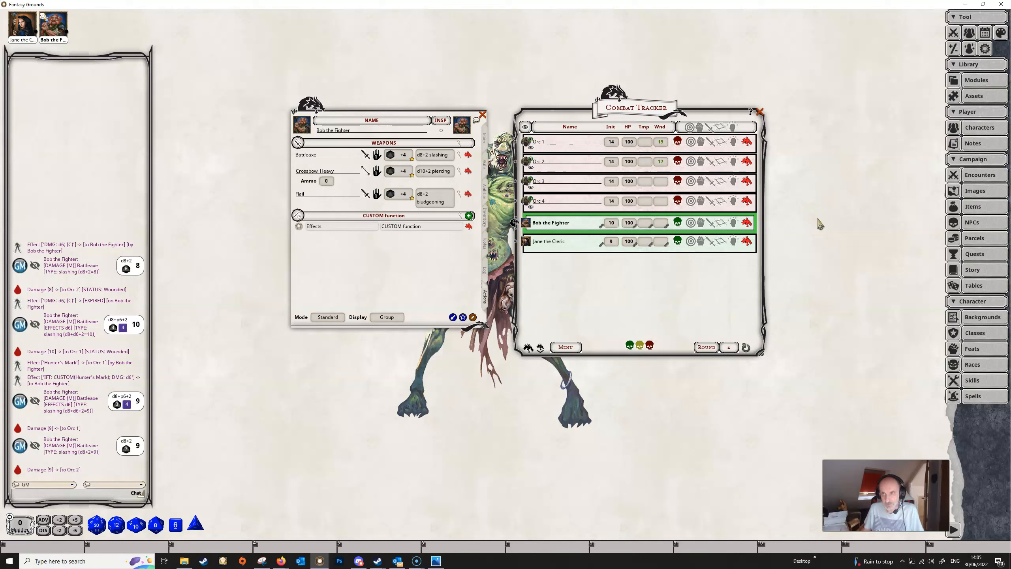
click(968, 49)
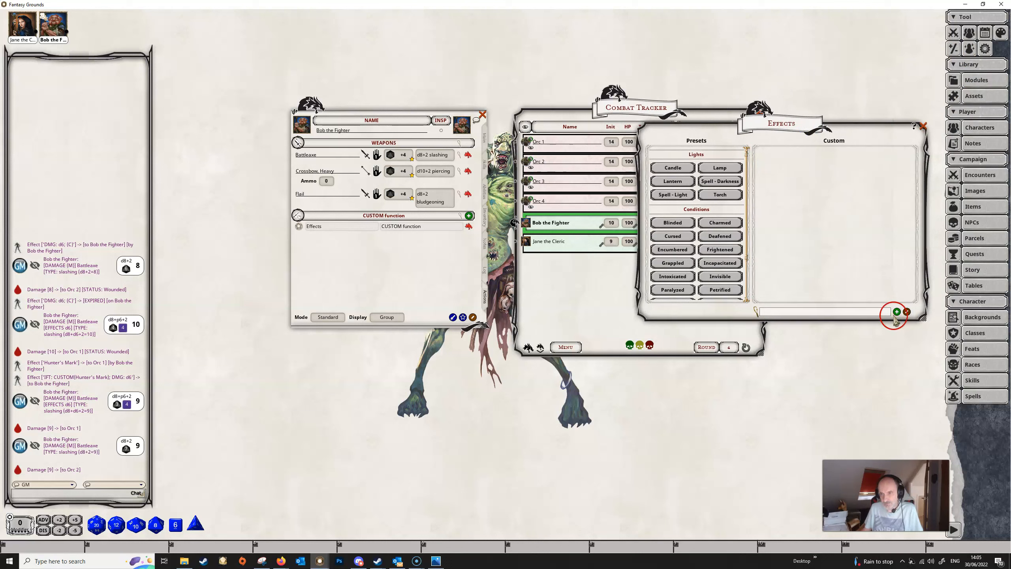
Add a custom Dazed effect lasting 10 rounds to the campaign effects list.
click(896, 311)
text(Dazed)
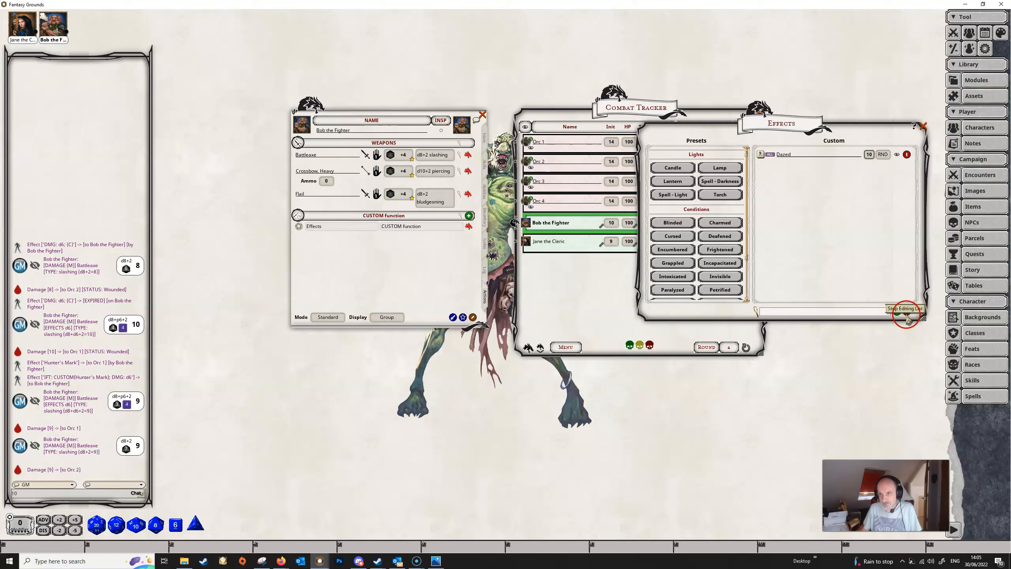
click(905, 313)
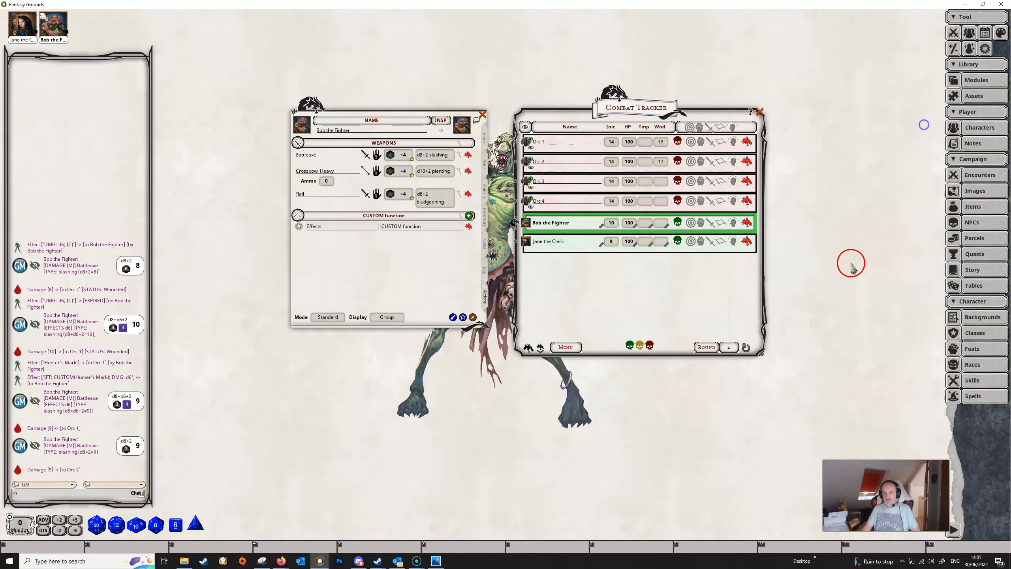
mouse_move(371, 284)
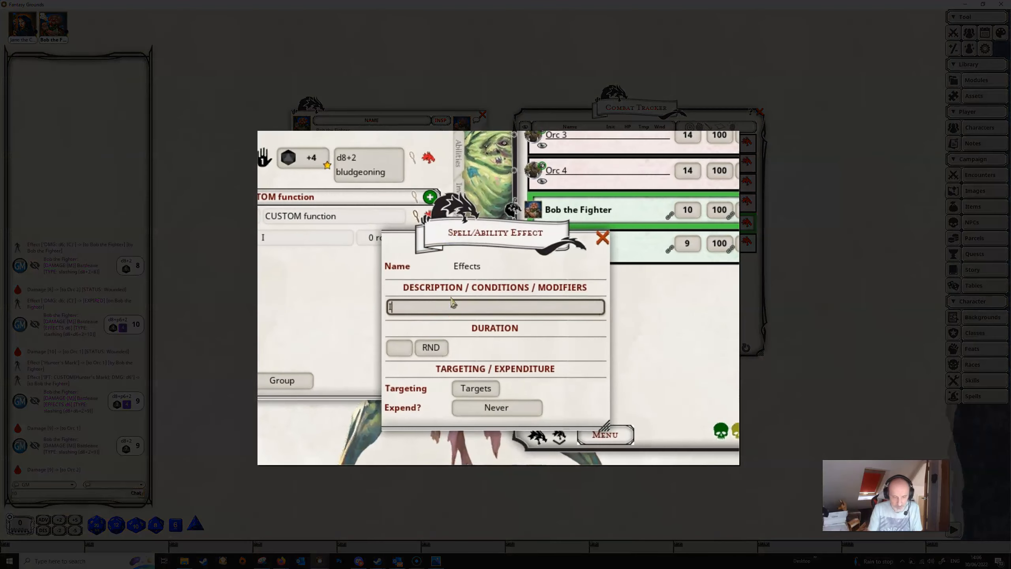
Enter IF: CUSTOM(Dazed); DISCHK: intelligence as the self-targeted effect and close the editor.
text(F)
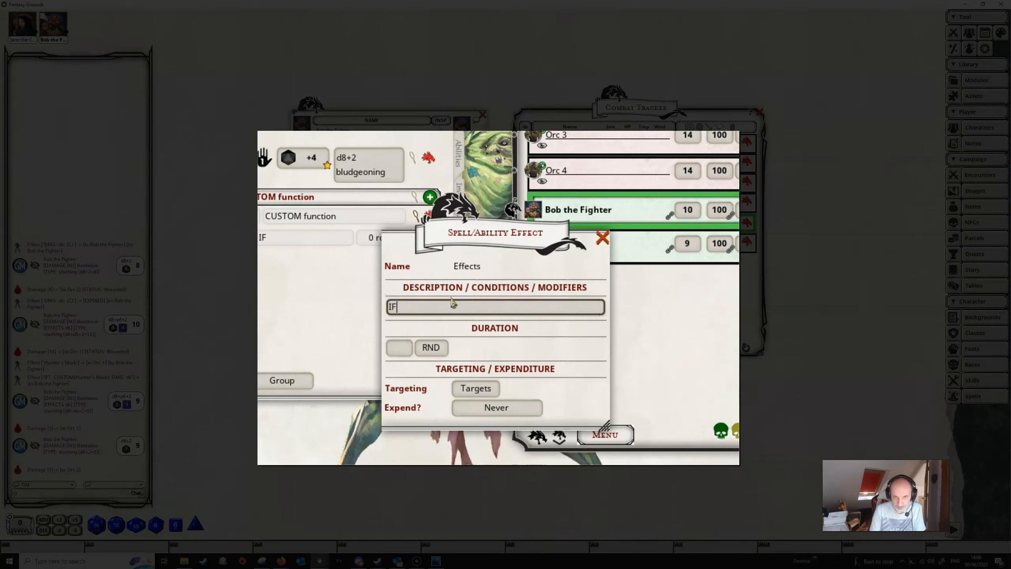
text(:)
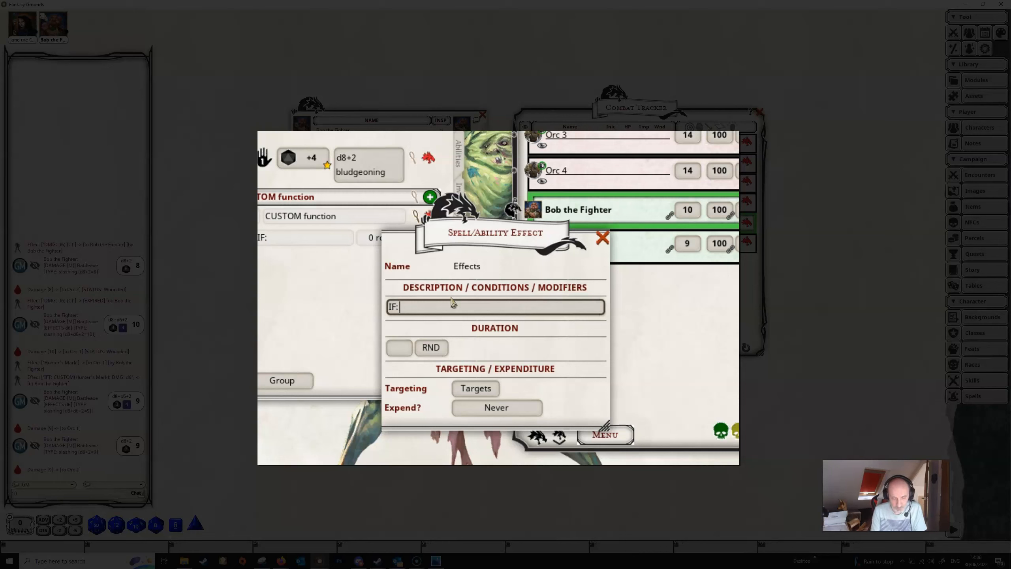
text(C)
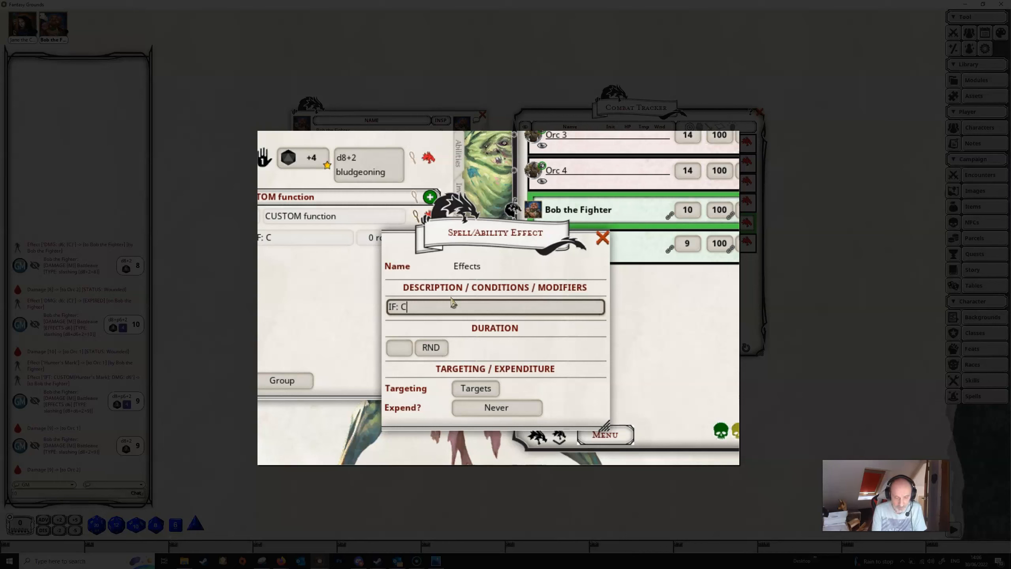
text(USTOM)
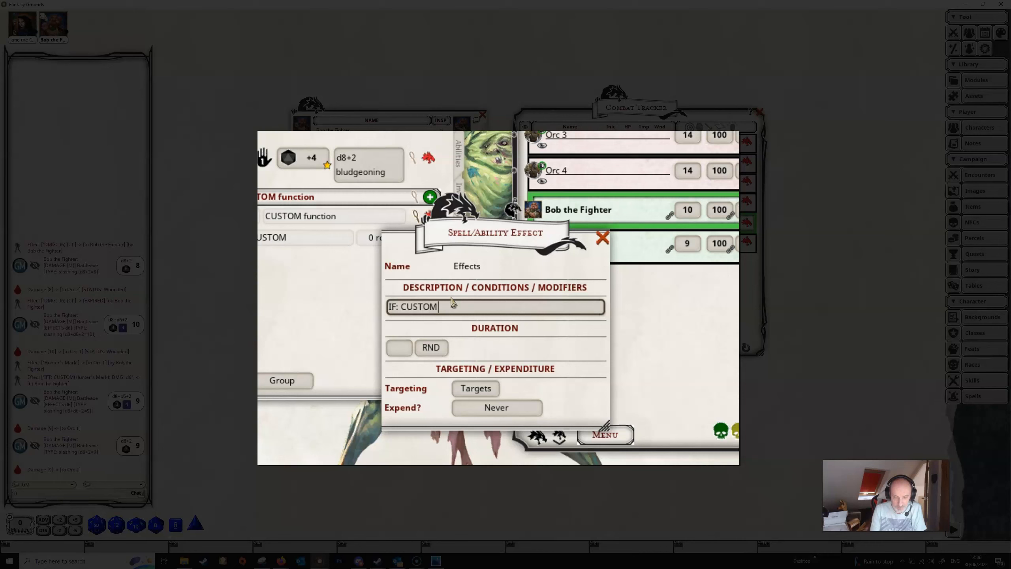
text(()
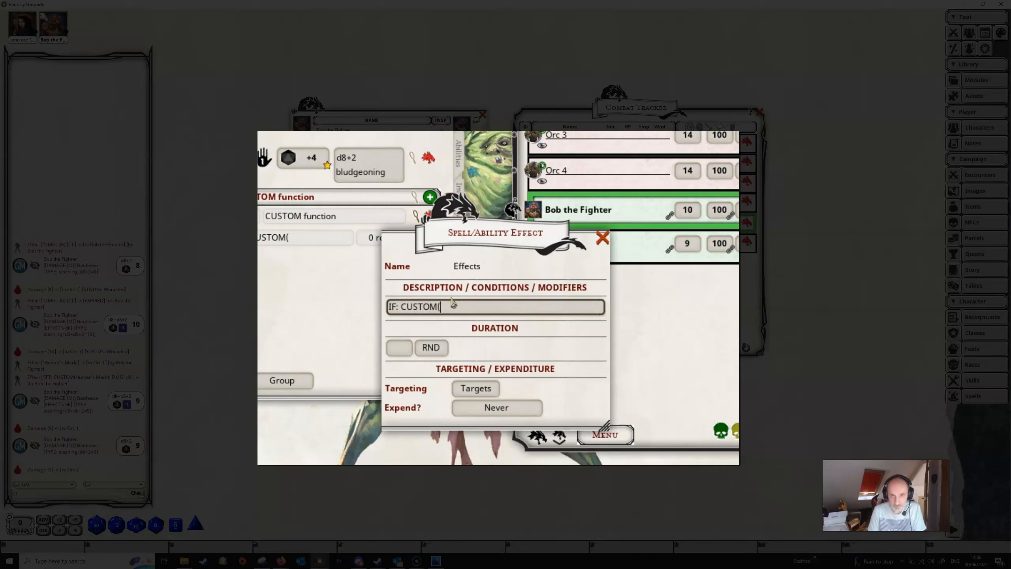
text(Dazed)
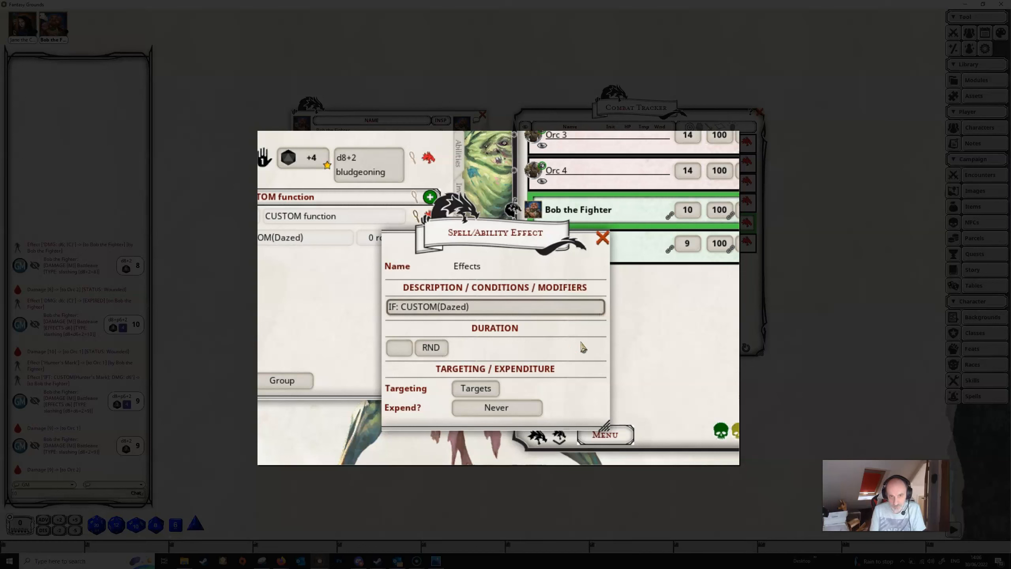
text(;)
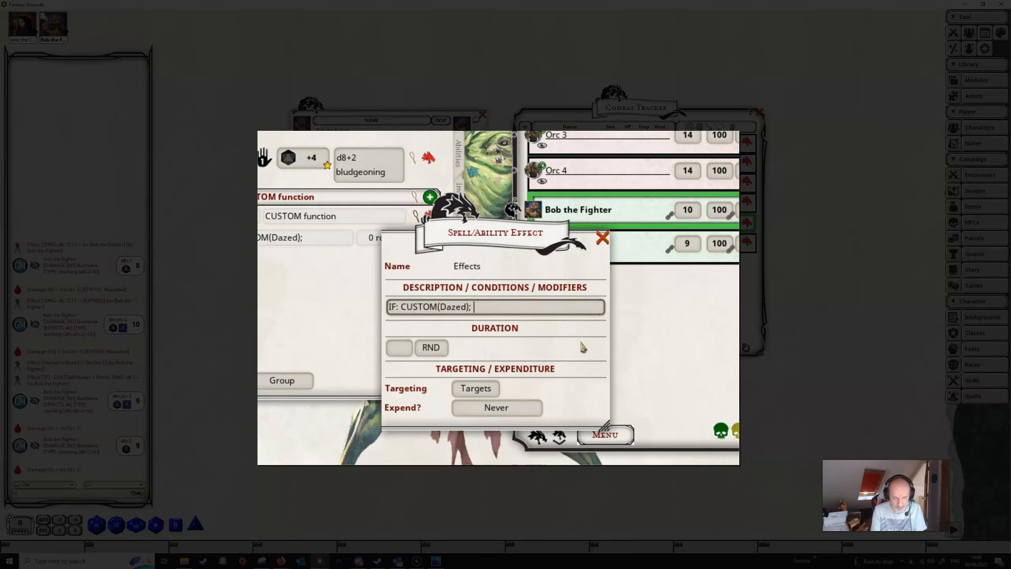
text(DIS)
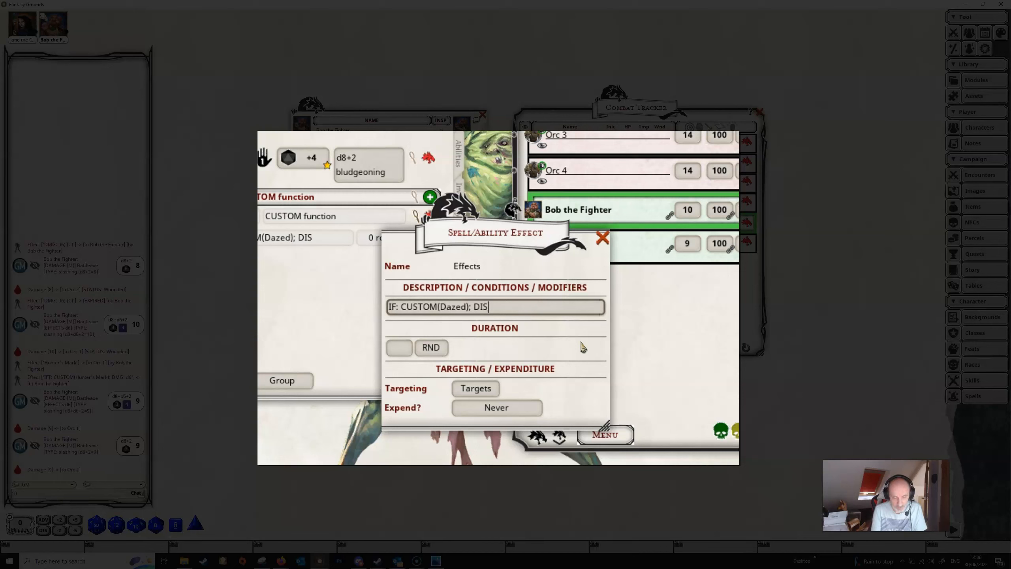
text(C)
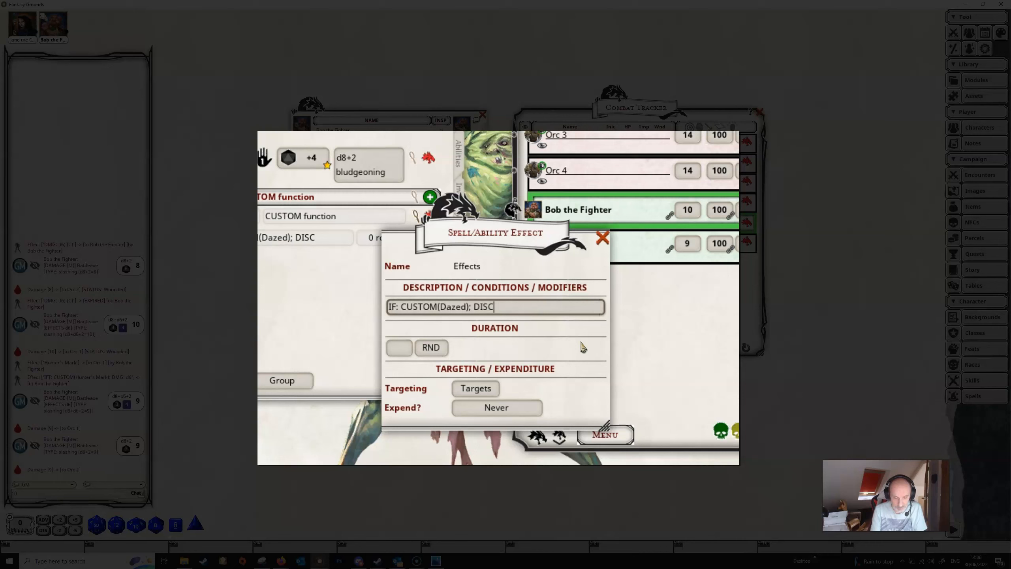
text(HK:)
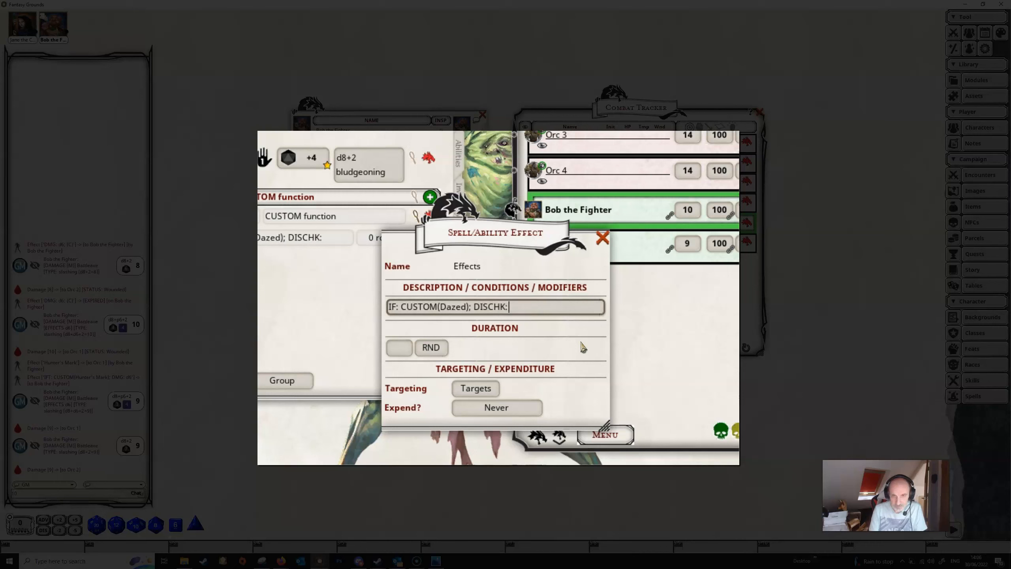
text(inte)
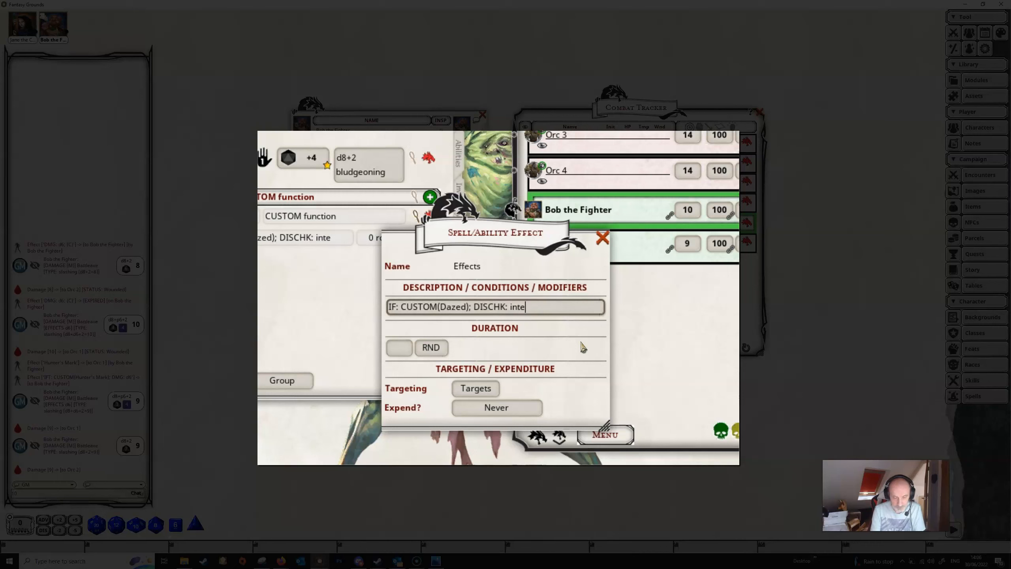
text(lligence)
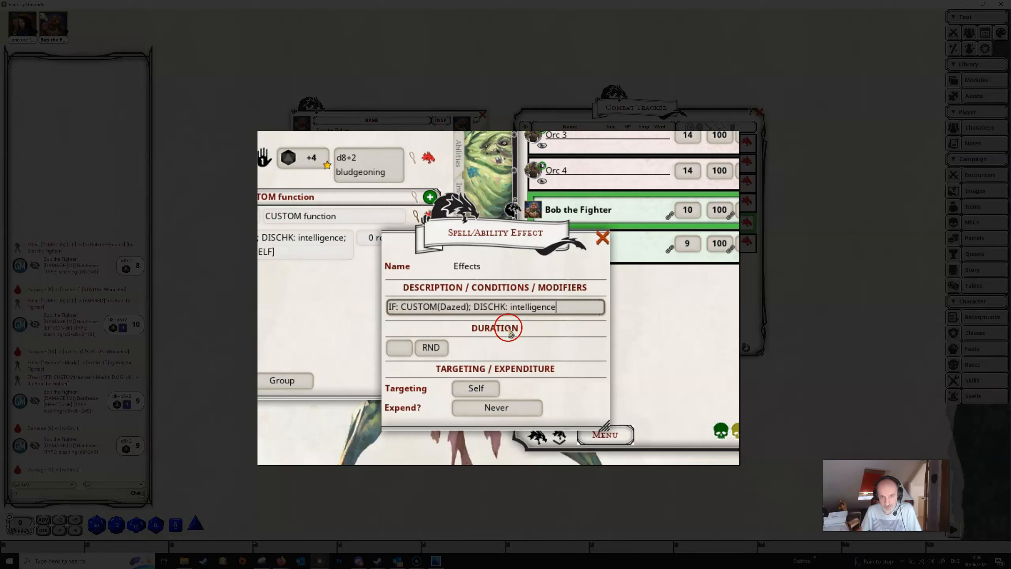
mouse_move(577, 326)
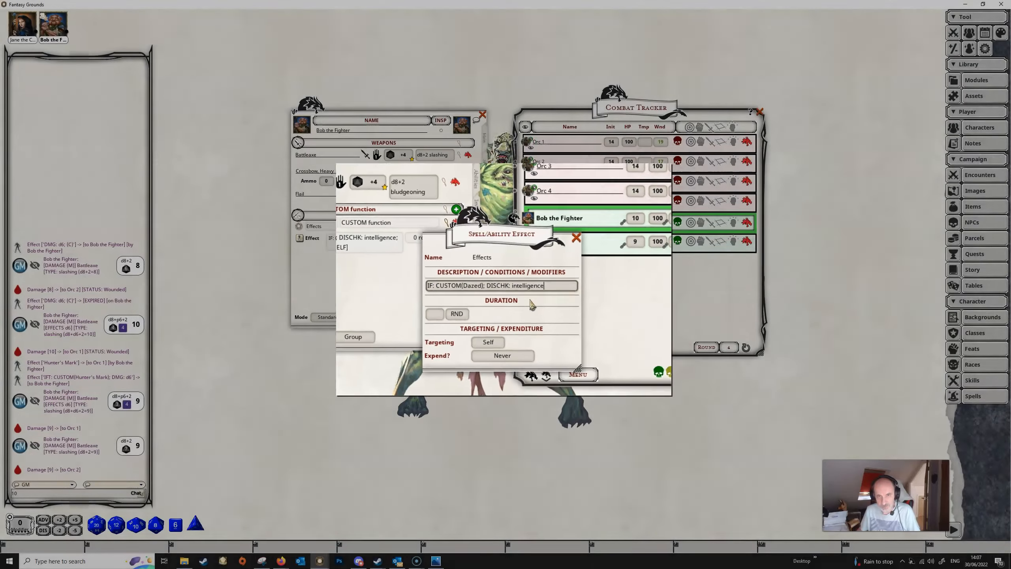
click(576, 237)
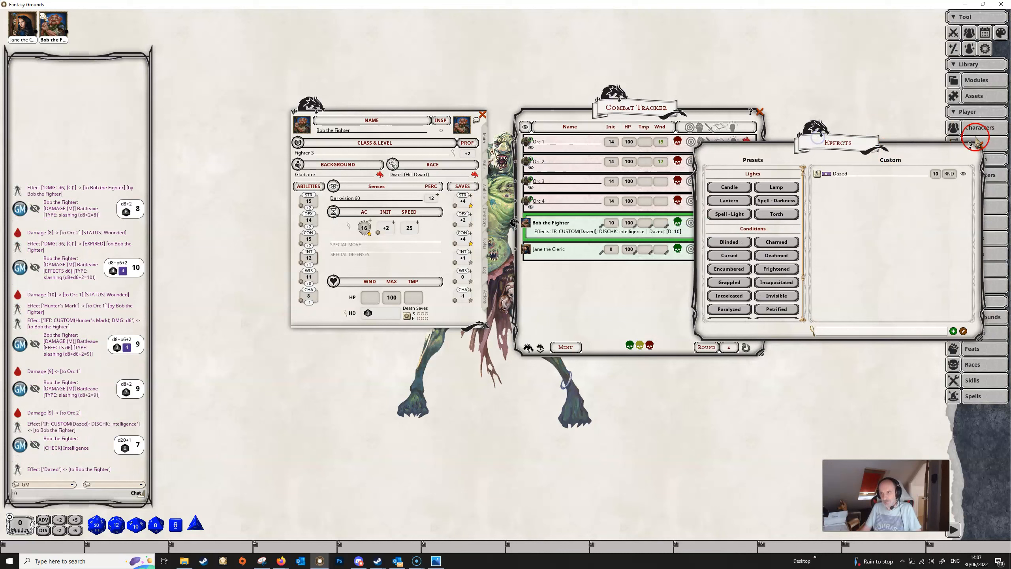
Close the campaign Effects list after dropping Dazed on Bob, ahead of his Intelligence check.
click(980, 142)
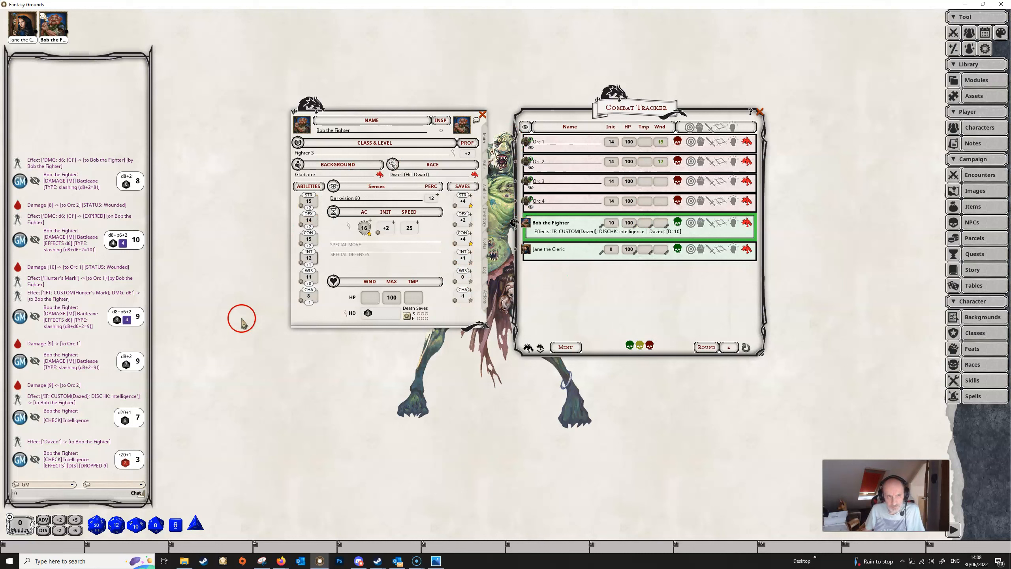
mouse_move(579, 287)
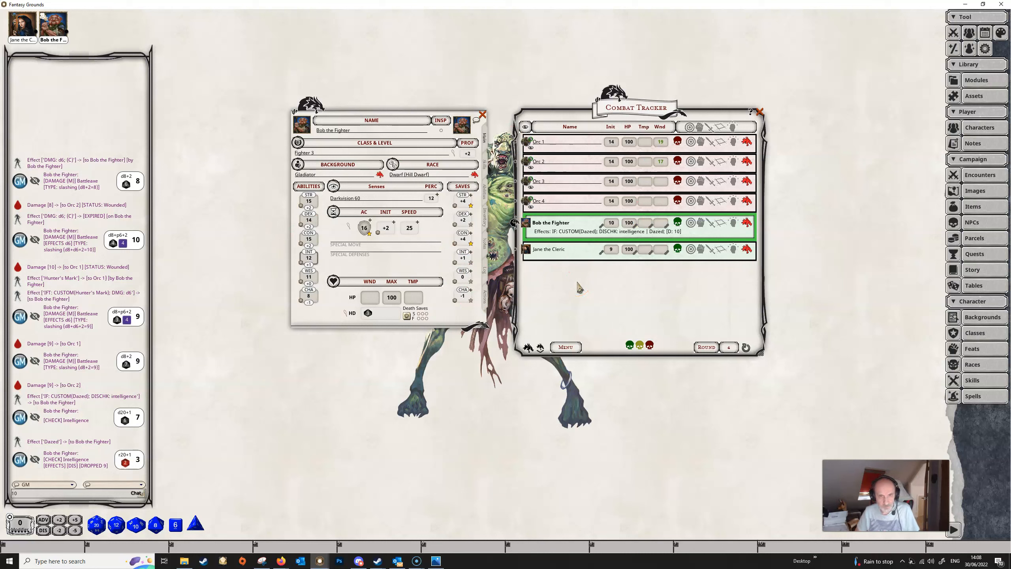